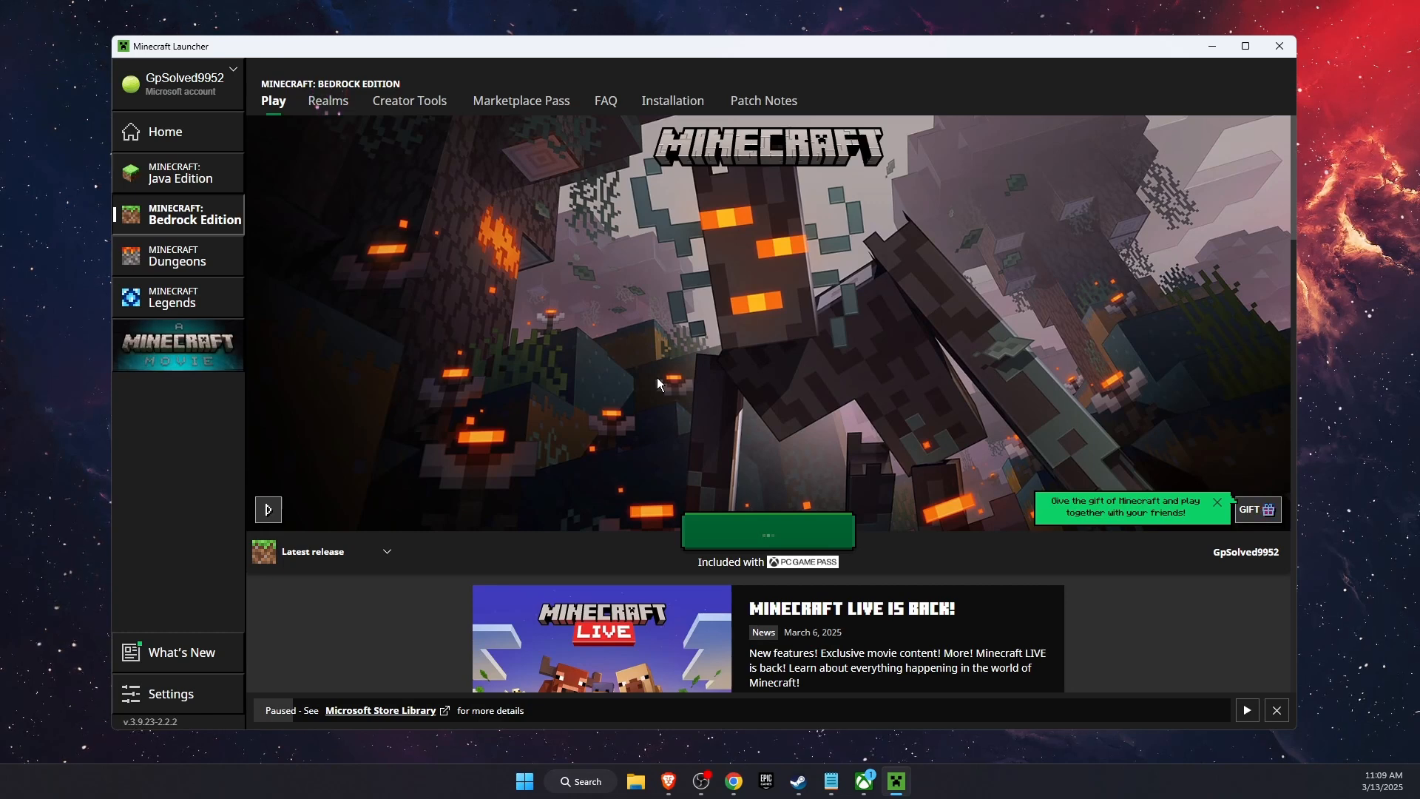
{"action": "mouse_move", "coordinate": [664, 559]}
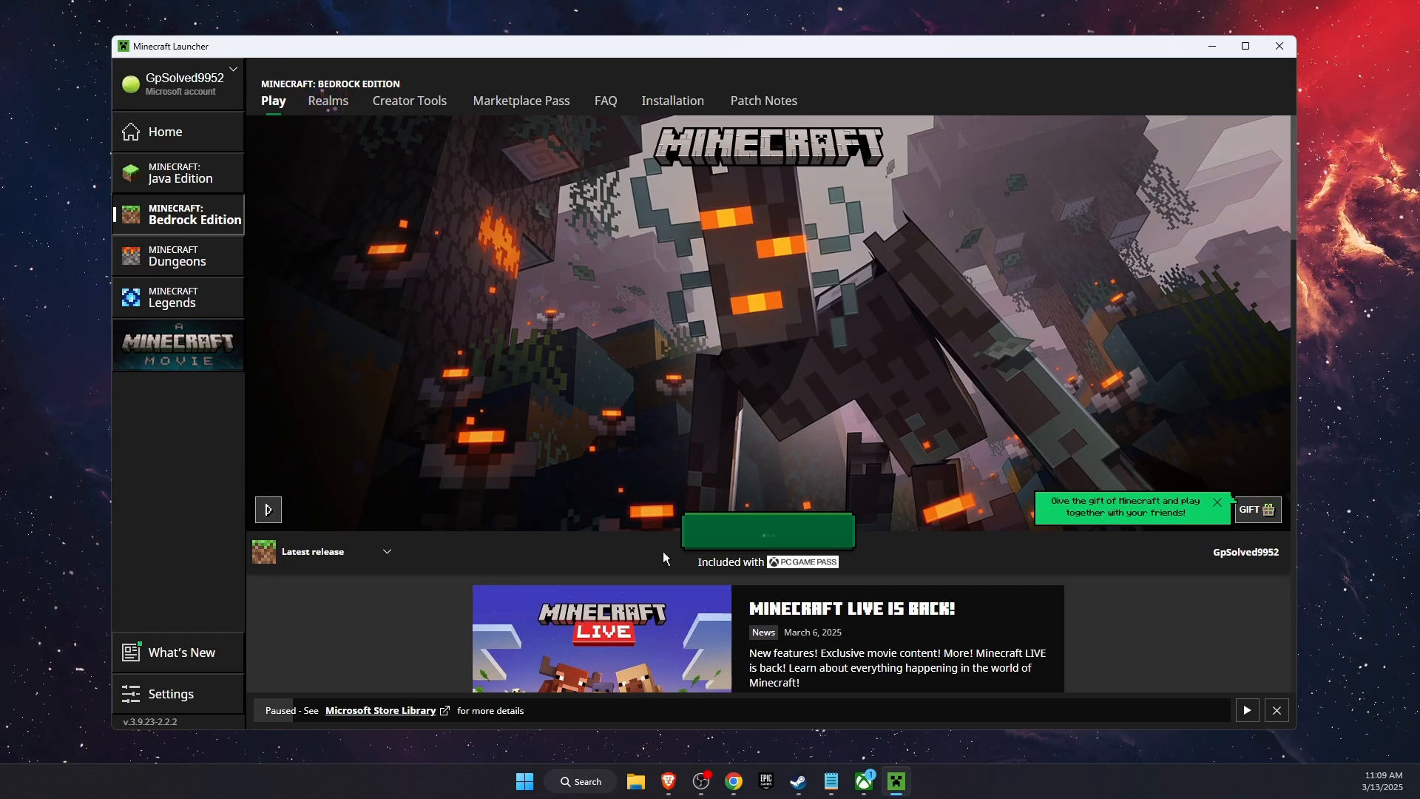
{"action": "mouse_move", "coordinate": [716, 544]}
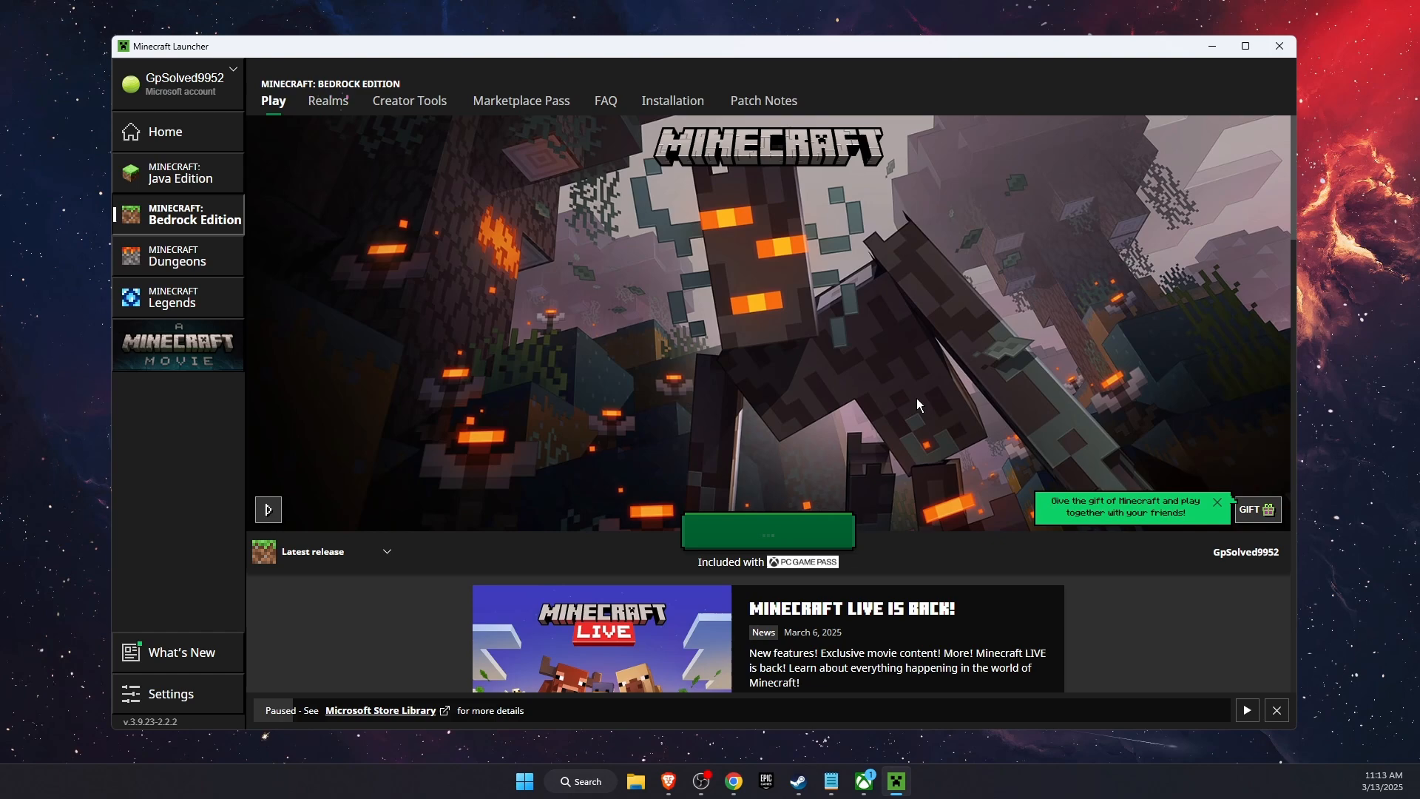
{"action": "mouse_move", "coordinate": [984, 279]}
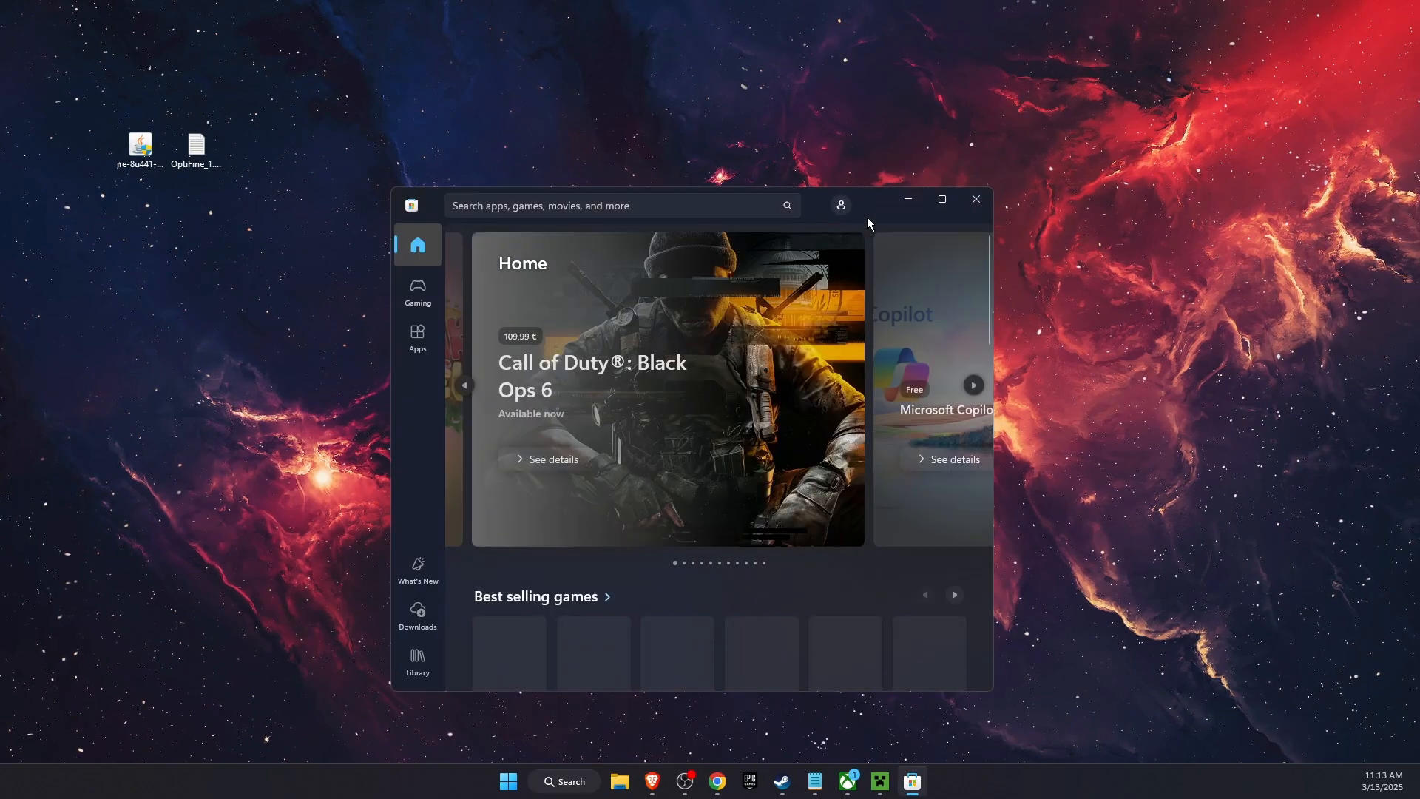
Step: View the paused Minecraft for Windows update on the Store's Downloads page, maximized
{"action": "left_click", "coordinate": [417, 615]}
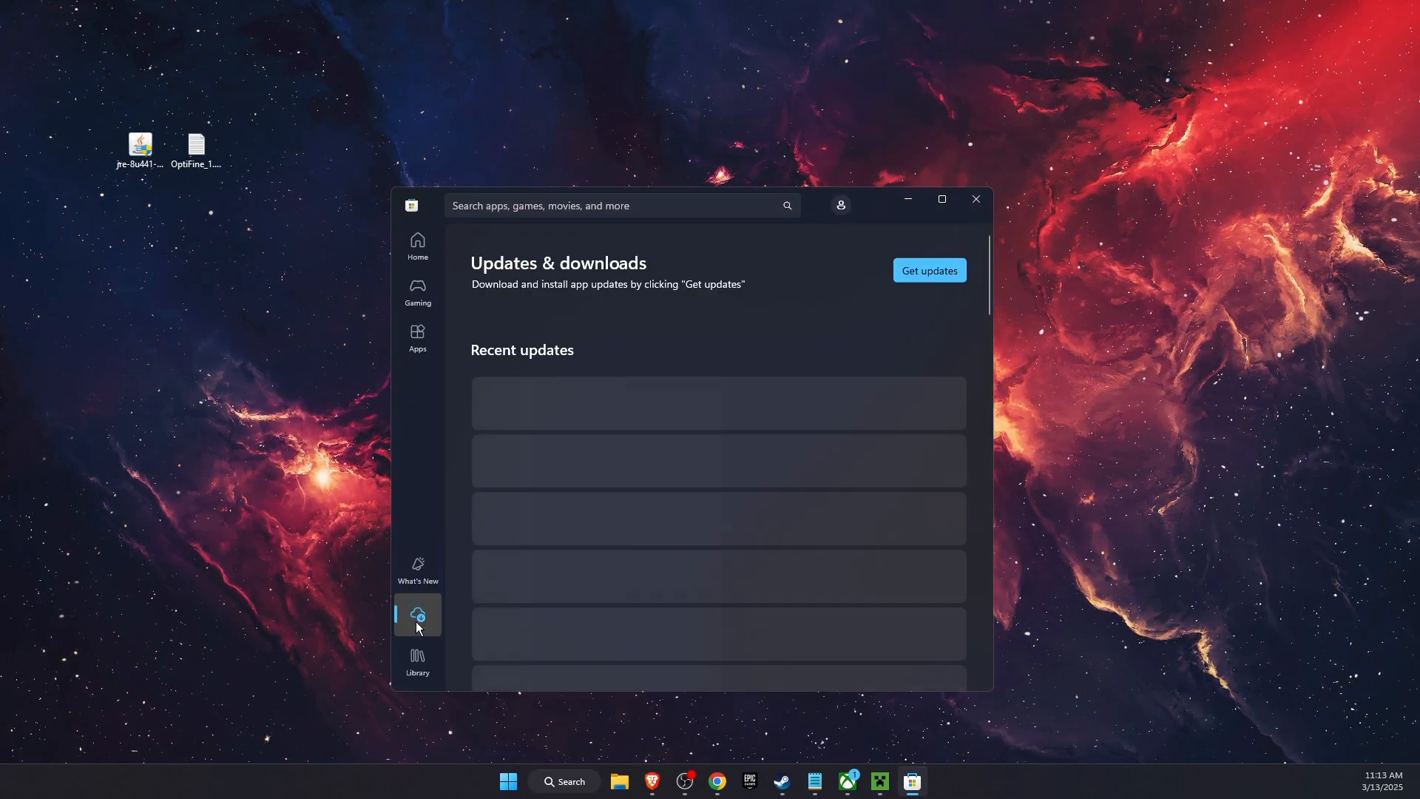
{"action": "left_click", "coordinate": [941, 198]}
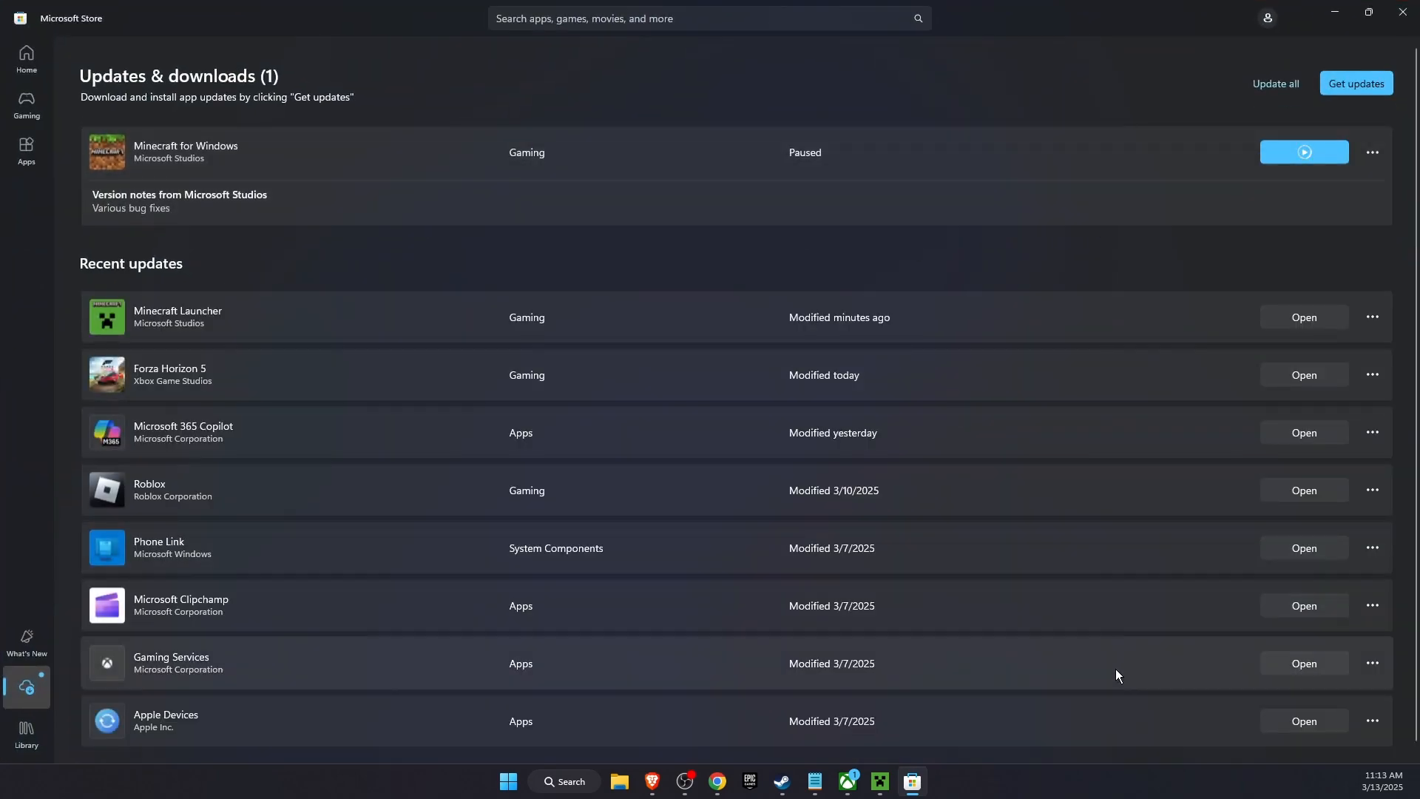
{"action": "mouse_move", "coordinate": [1272, 506]}
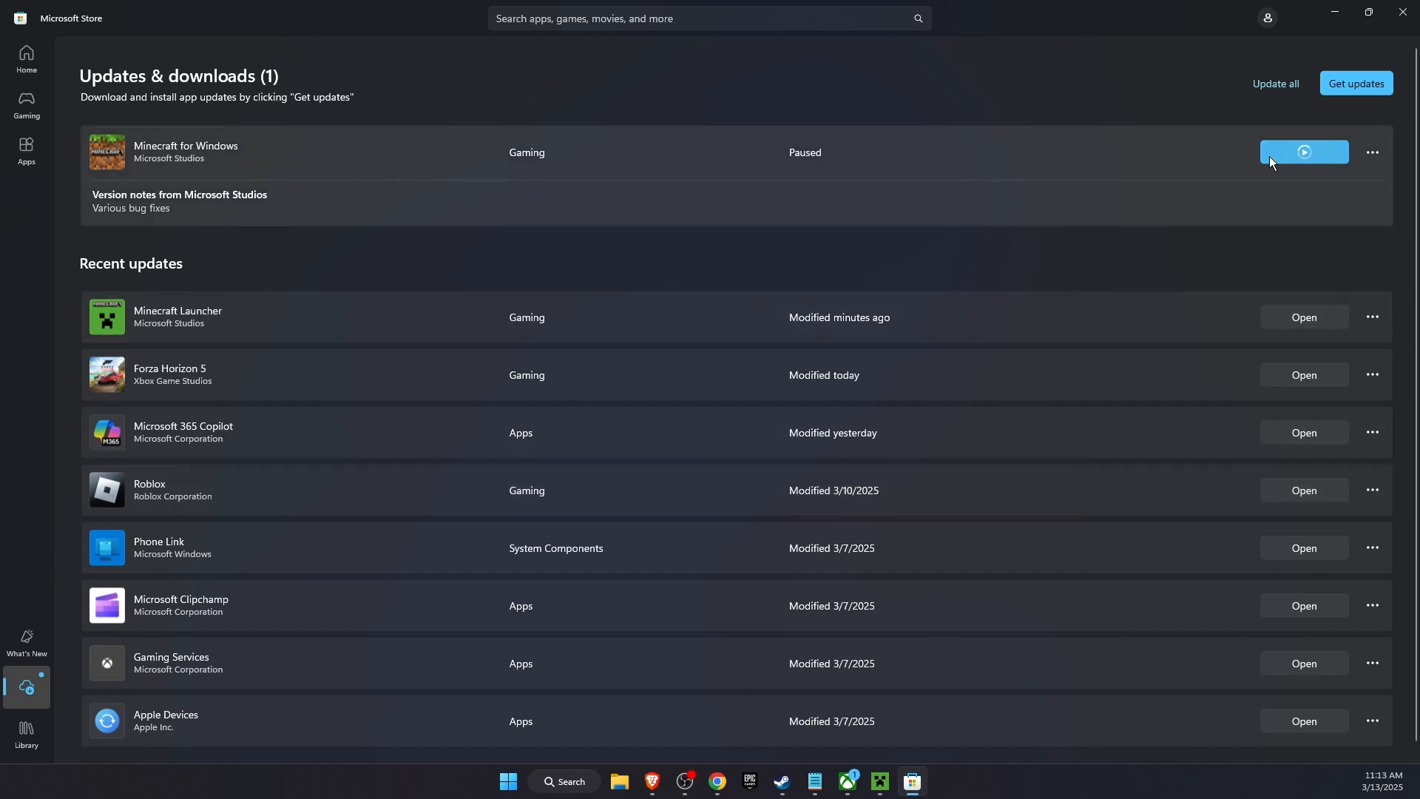
{"action": "mouse_move", "coordinate": [268, 162]}
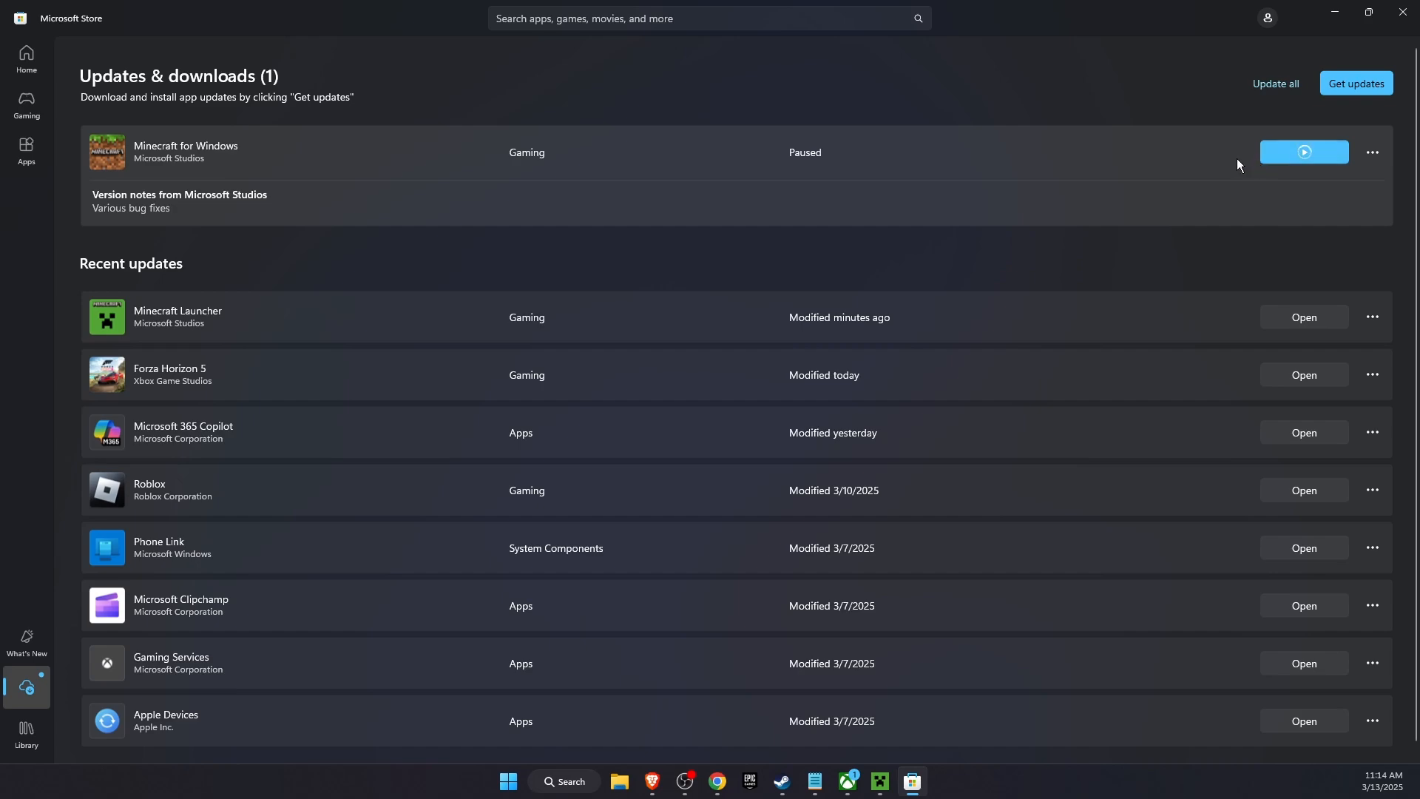
{"action": "mouse_move", "coordinate": [1298, 589]}
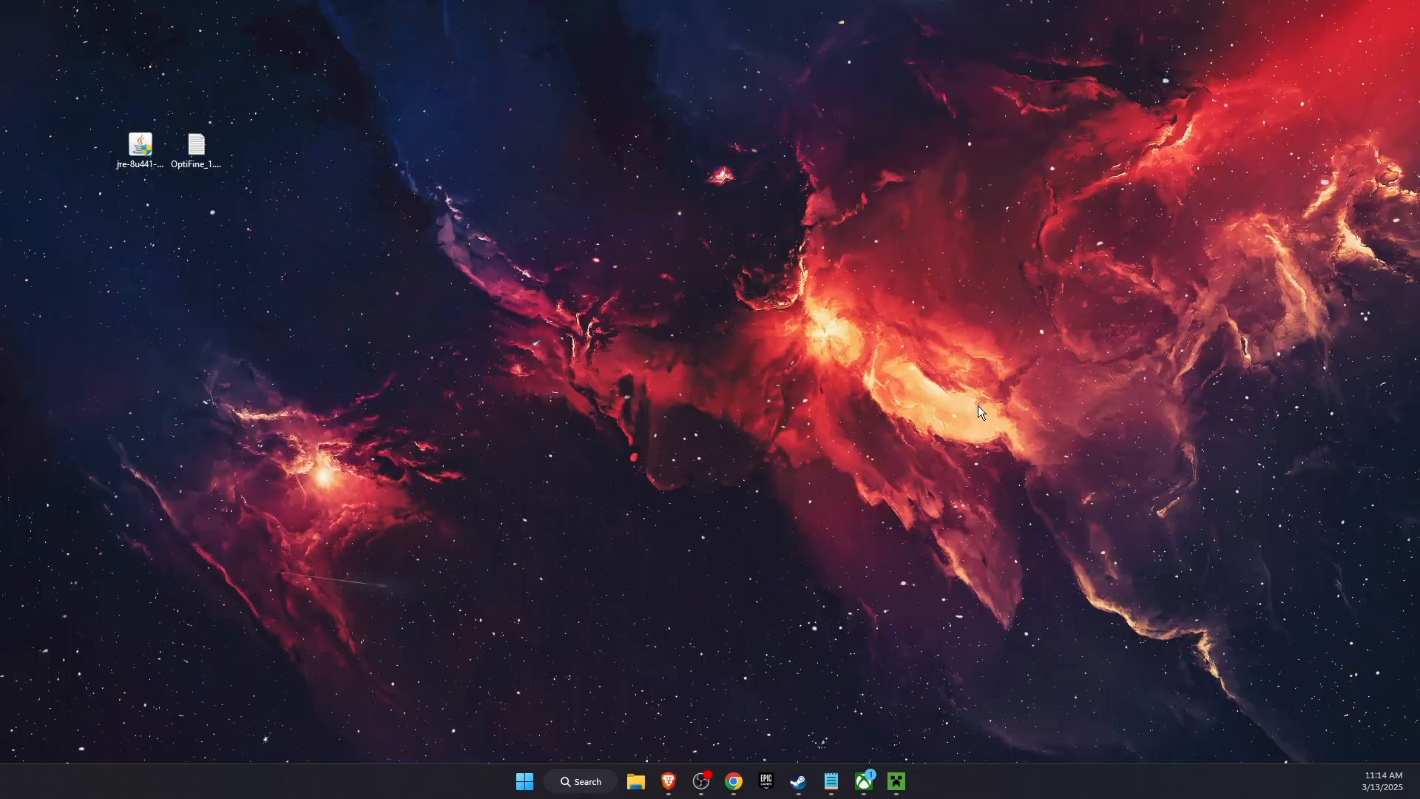
Step: Relaunch Minecraft Launcher from the Start menu's Recommended apps
{"action": "left_click", "coordinate": [524, 781]}
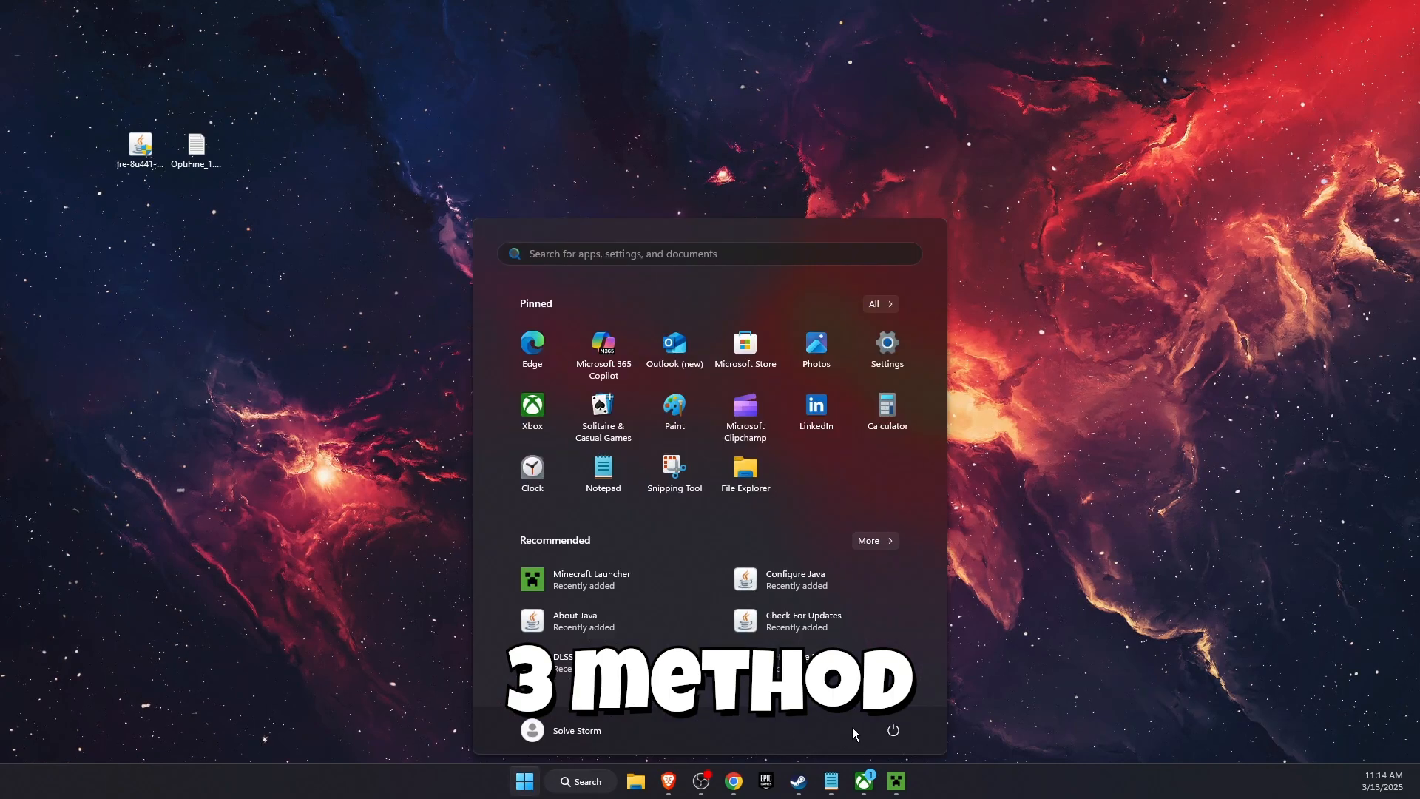
{"action": "left_click", "coordinate": [892, 729]}
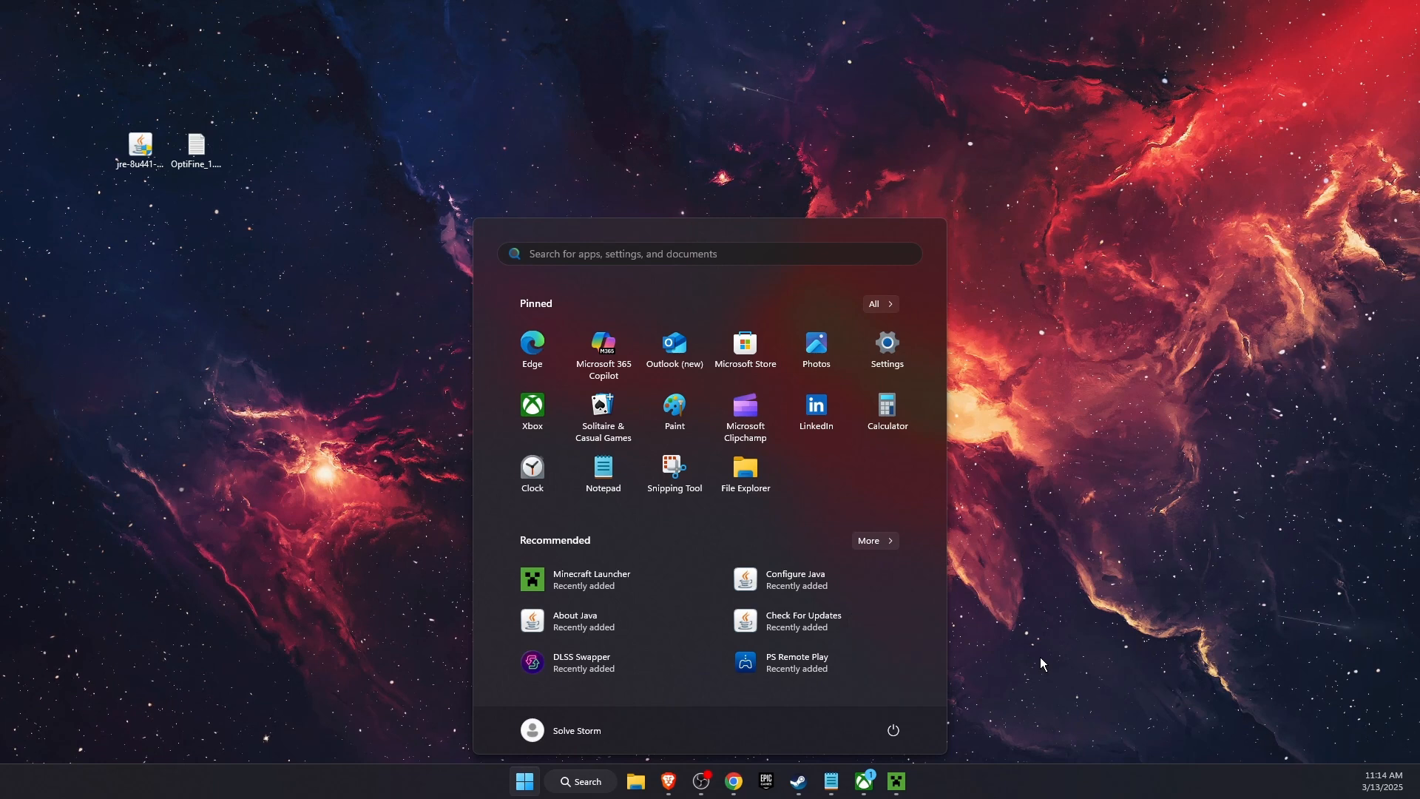
{"action": "left_click", "coordinate": [592, 578]}
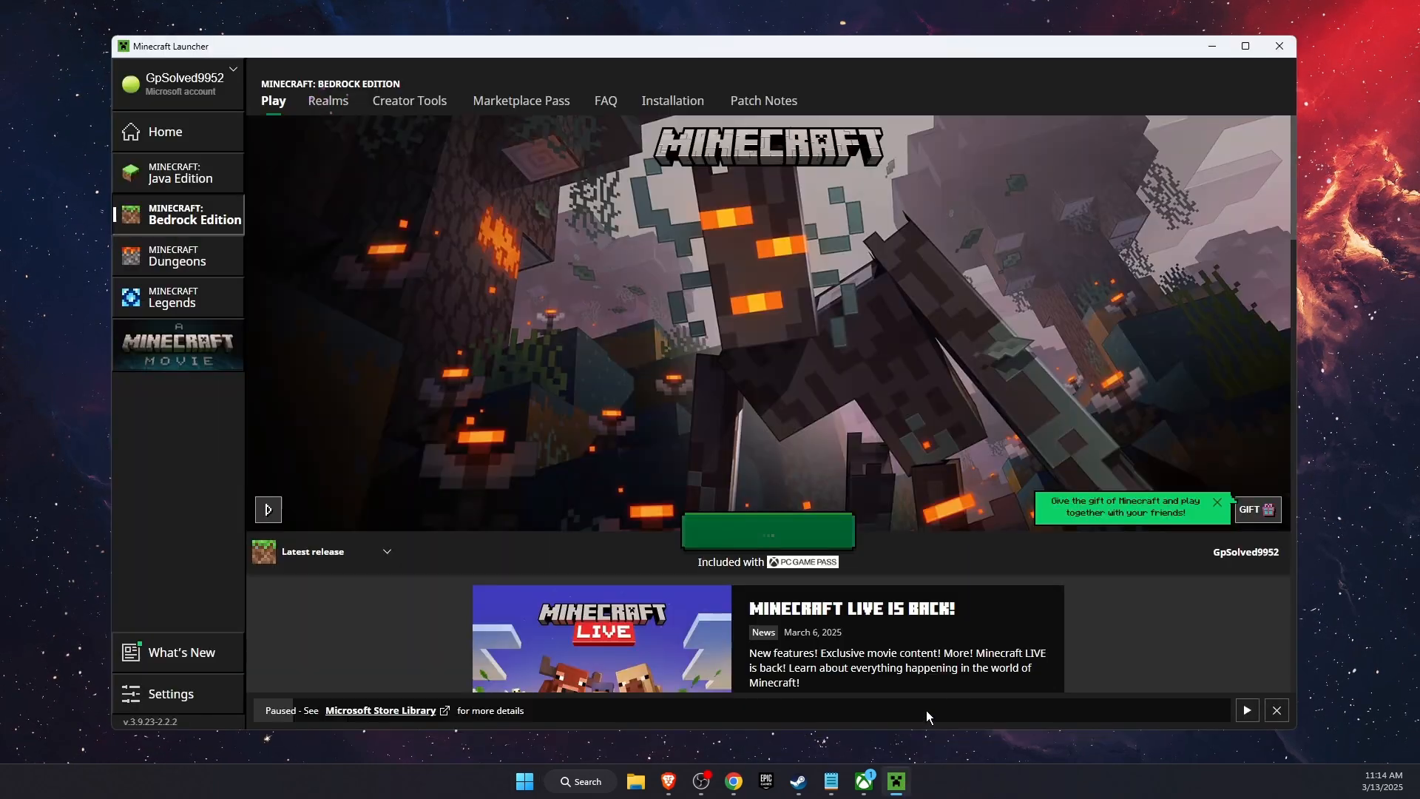
Step: Check the account menu, then visit Java Edition and the Minecraft Dungeons page stuck on Waiting on install
{"action": "left_click", "coordinate": [186, 84]}
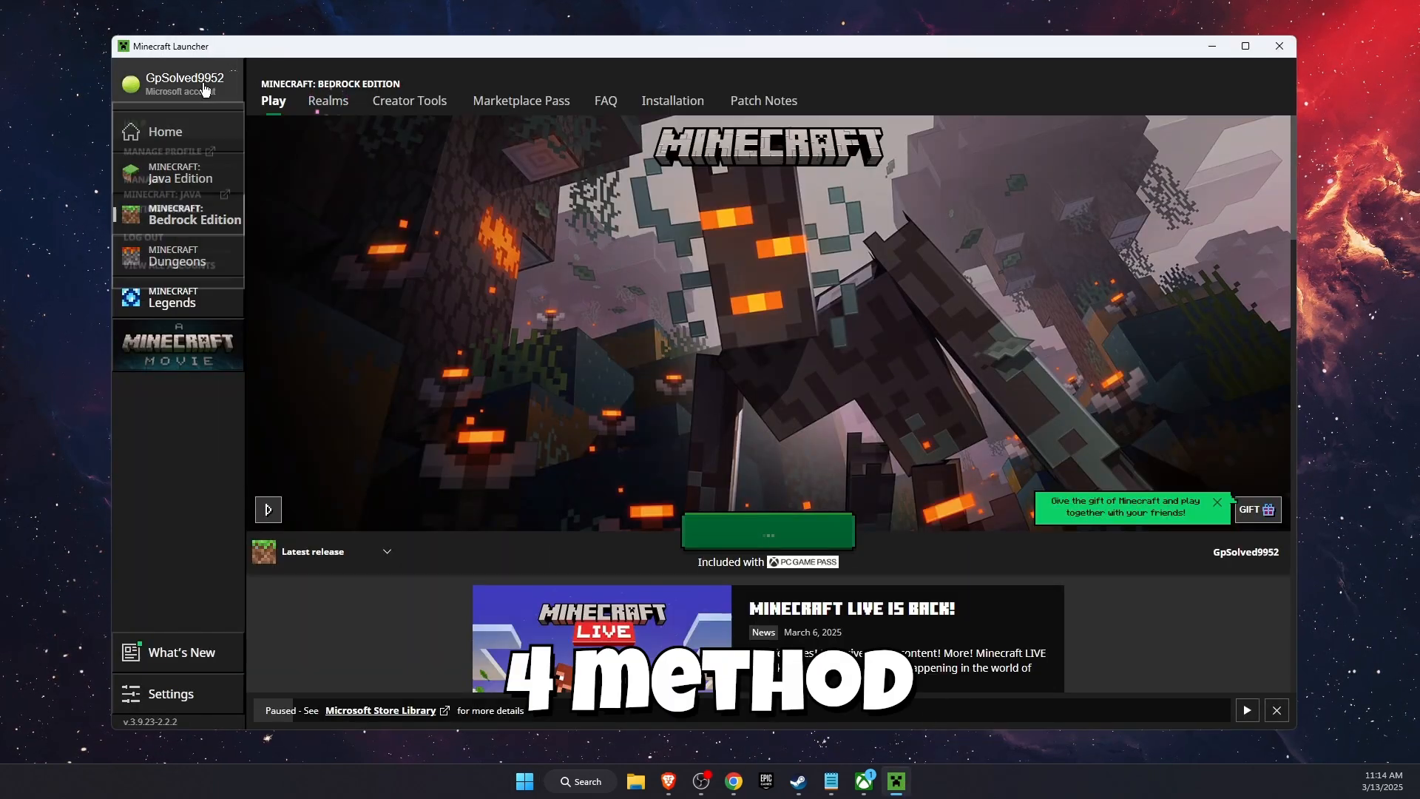
{"action": "left_click", "coordinate": [180, 83]}
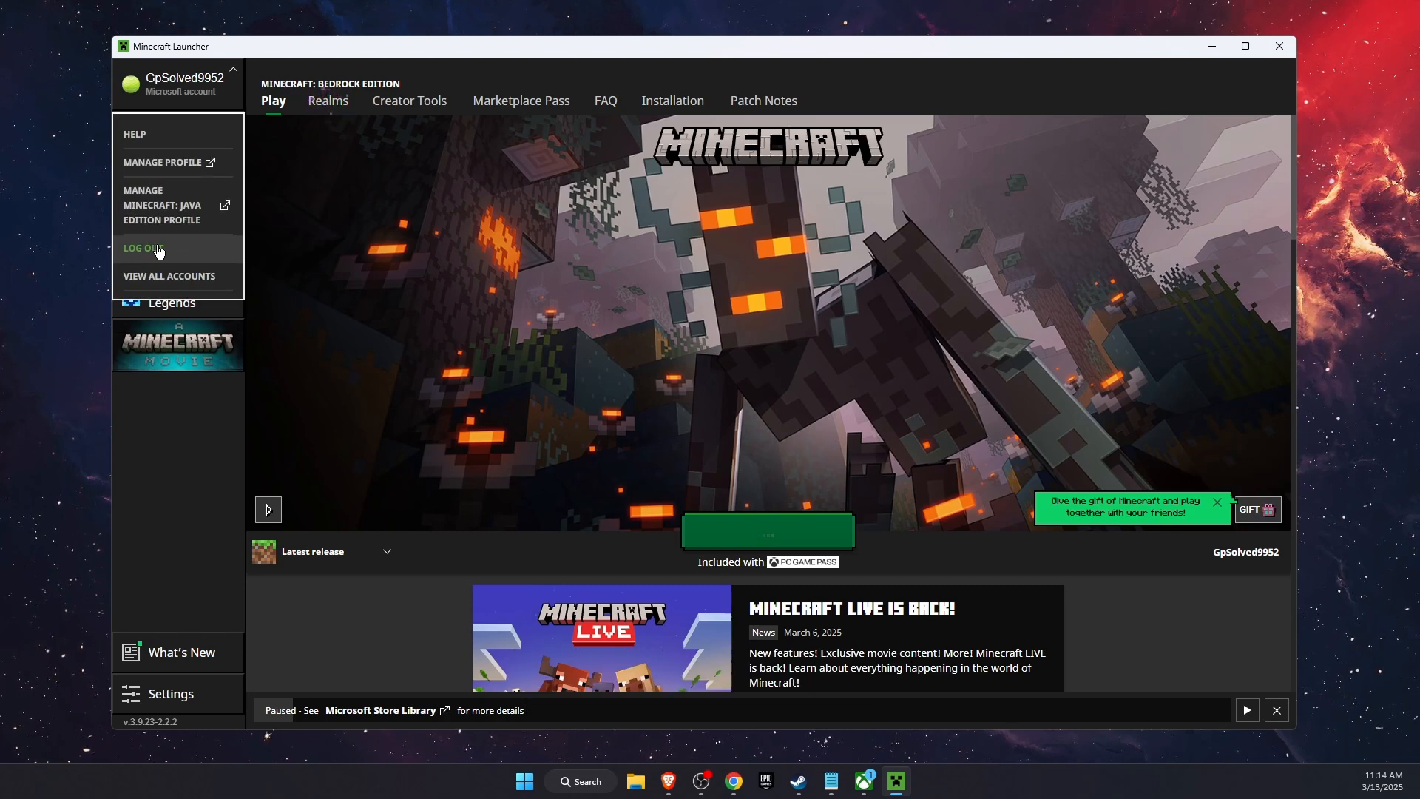
{"action": "mouse_move", "coordinate": [1211, 52]}
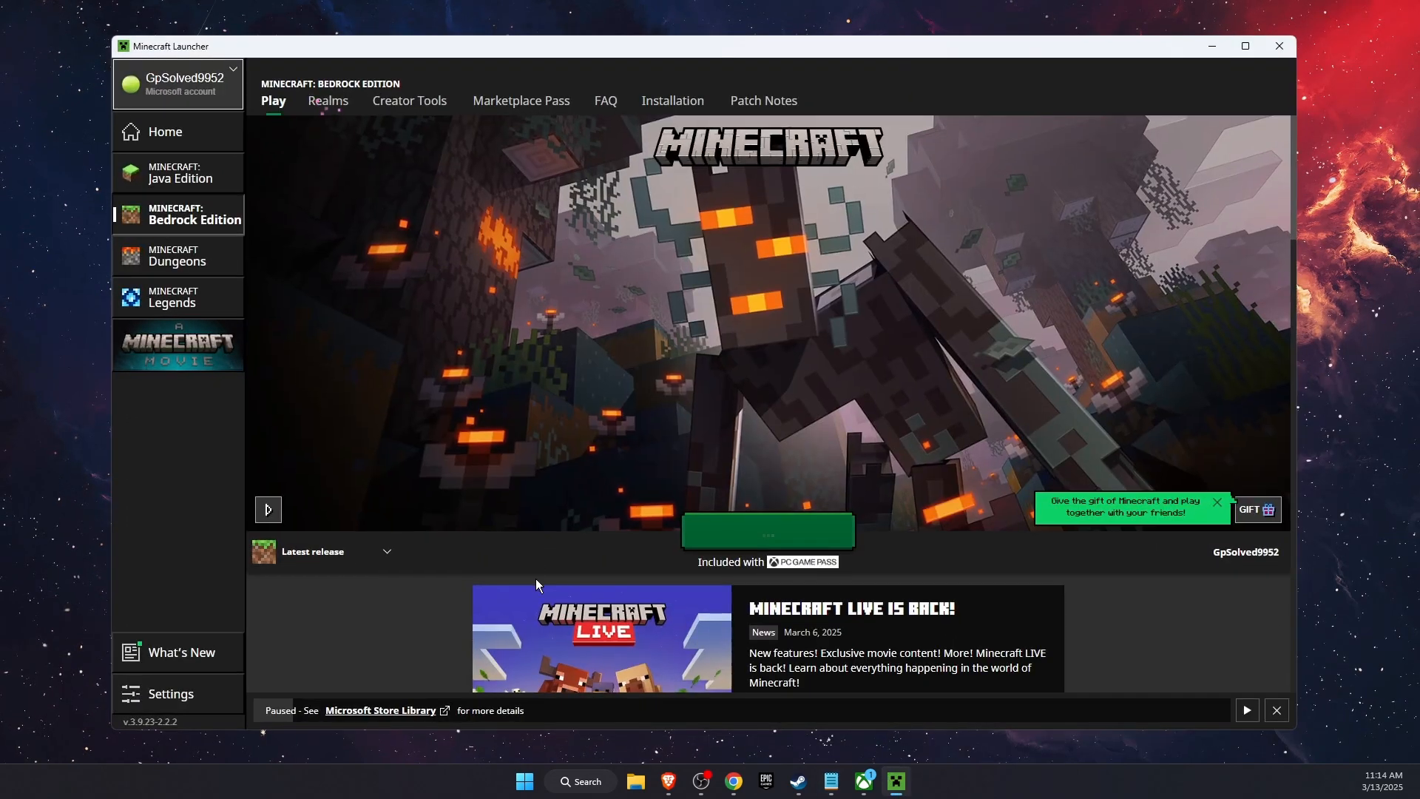
{"action": "left_click", "coordinate": [179, 173]}
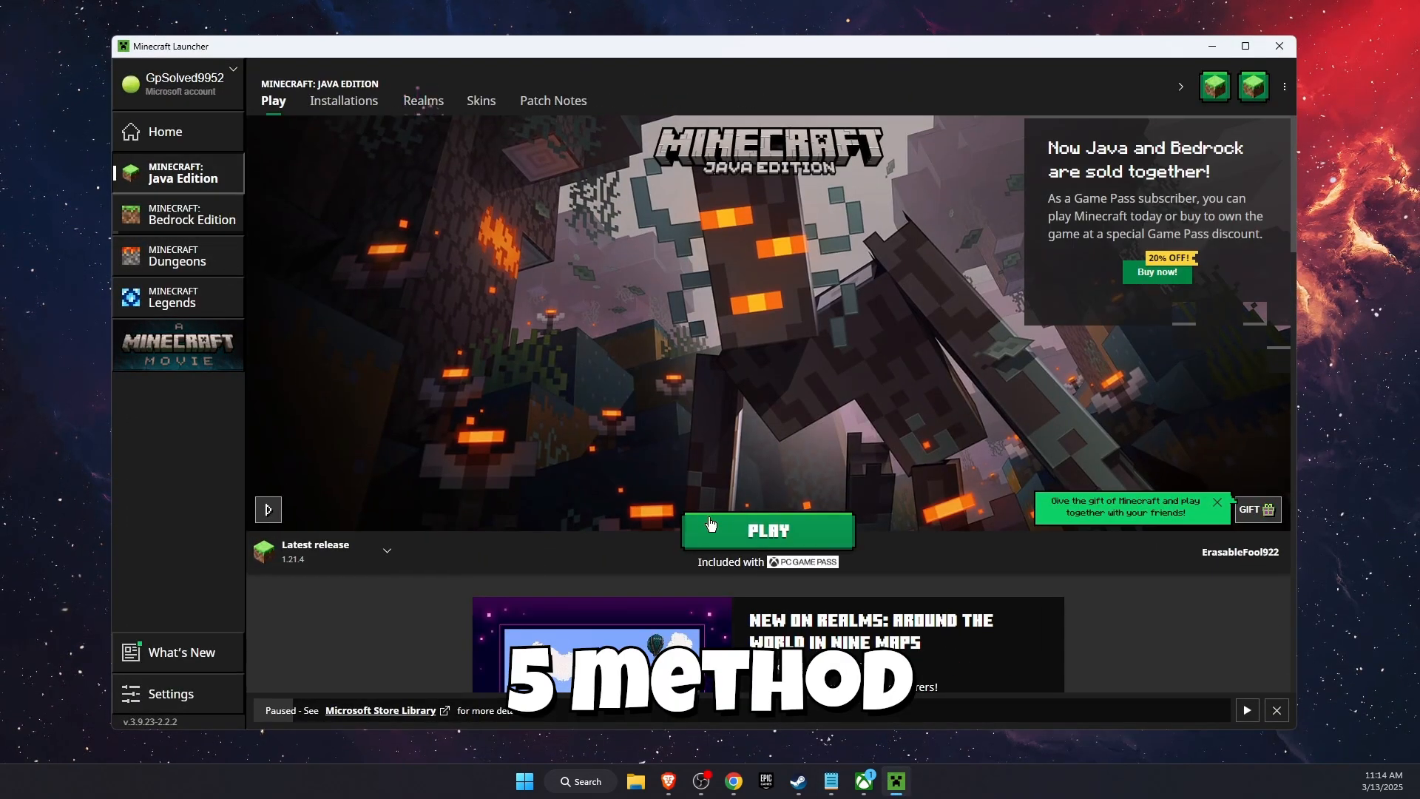
{"action": "left_click", "coordinate": [179, 255]}
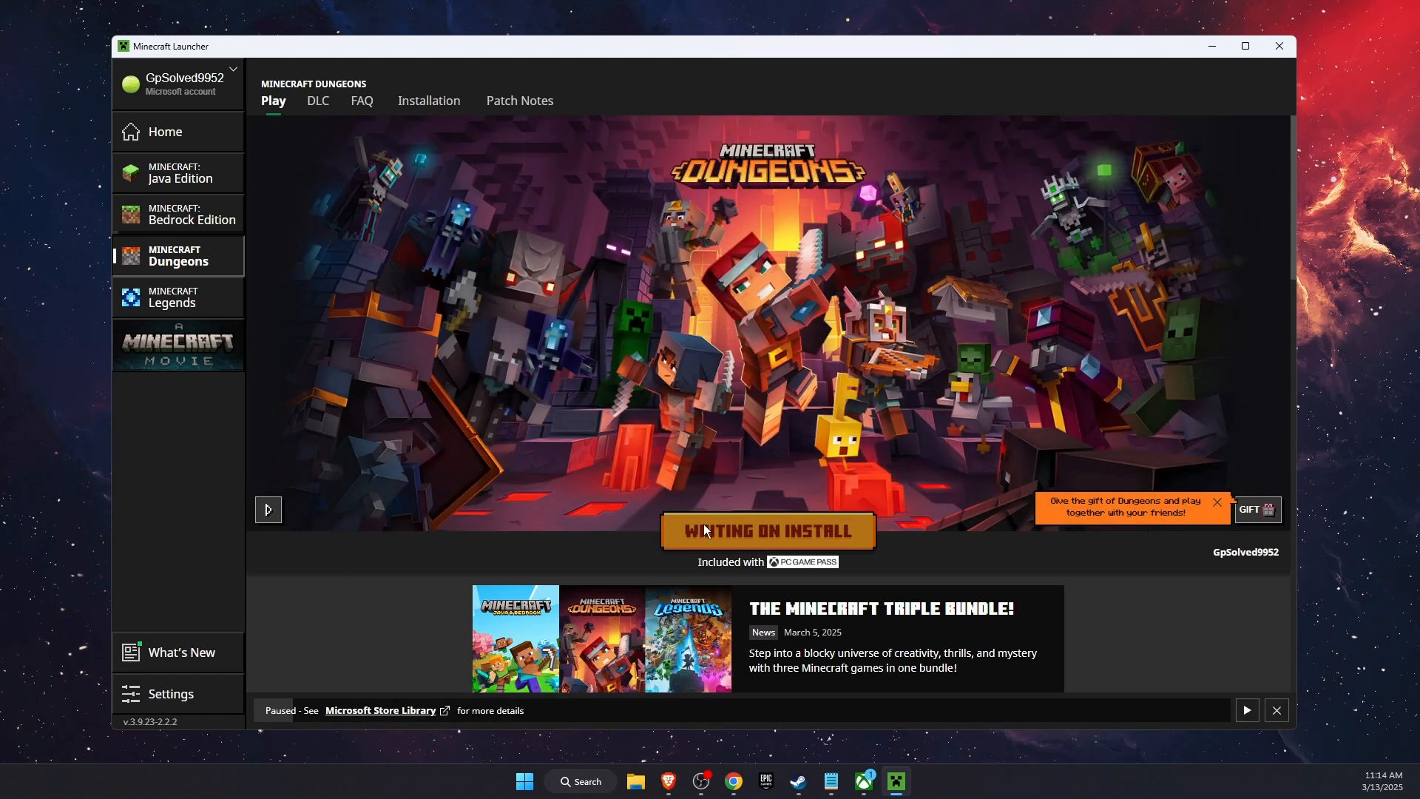
{"action": "mouse_move", "coordinate": [216, 289]}
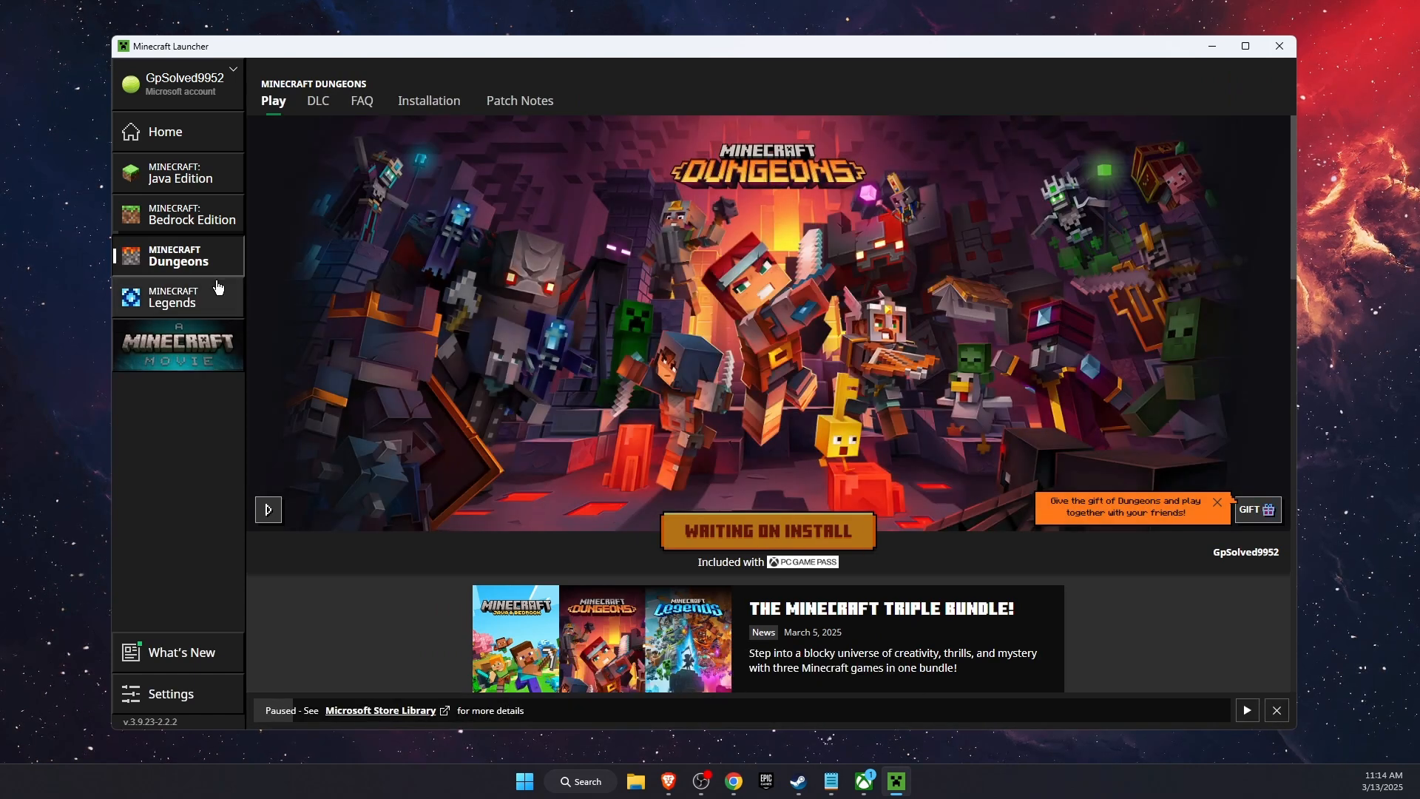
{"action": "mouse_move", "coordinate": [939, 115]}
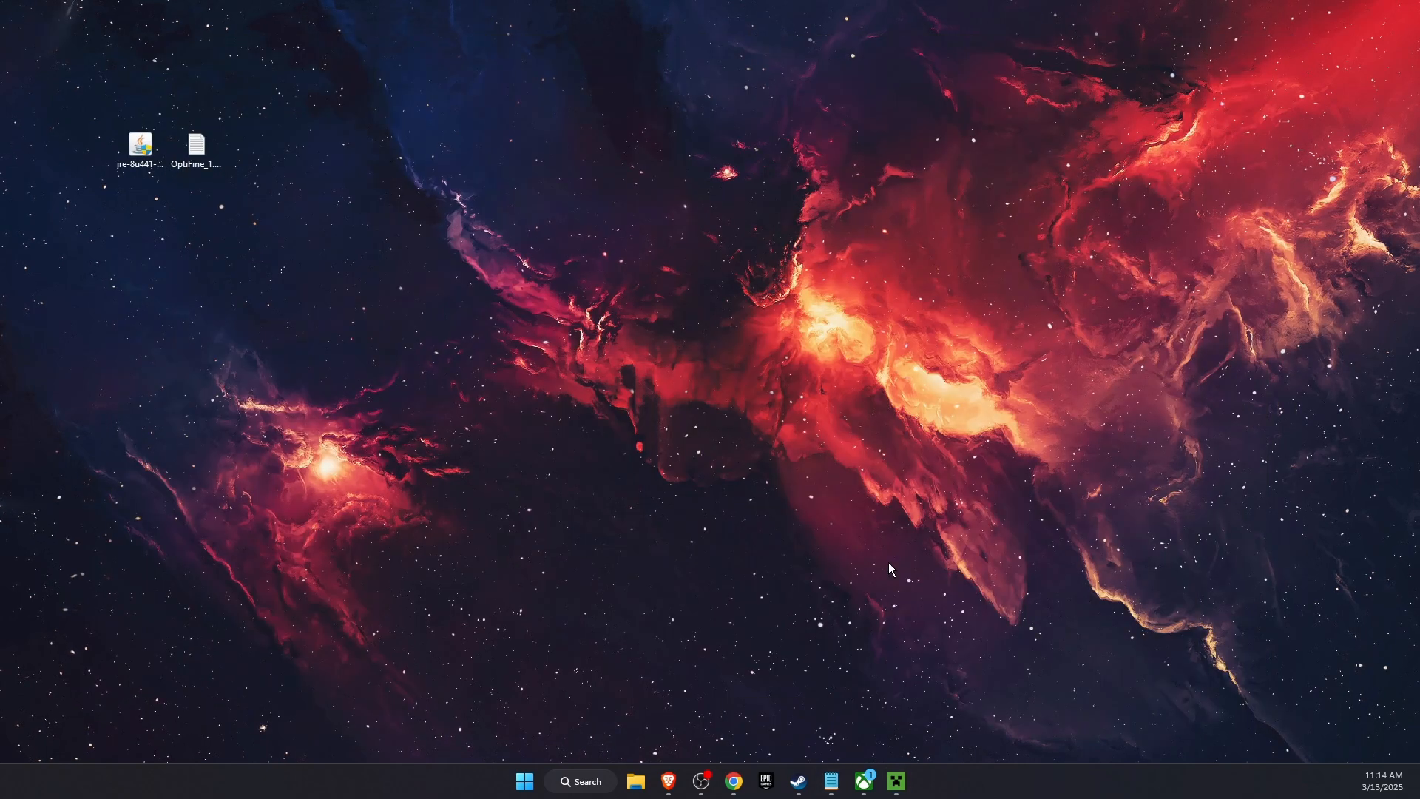
{"action": "mouse_move", "coordinate": [812, 617]}
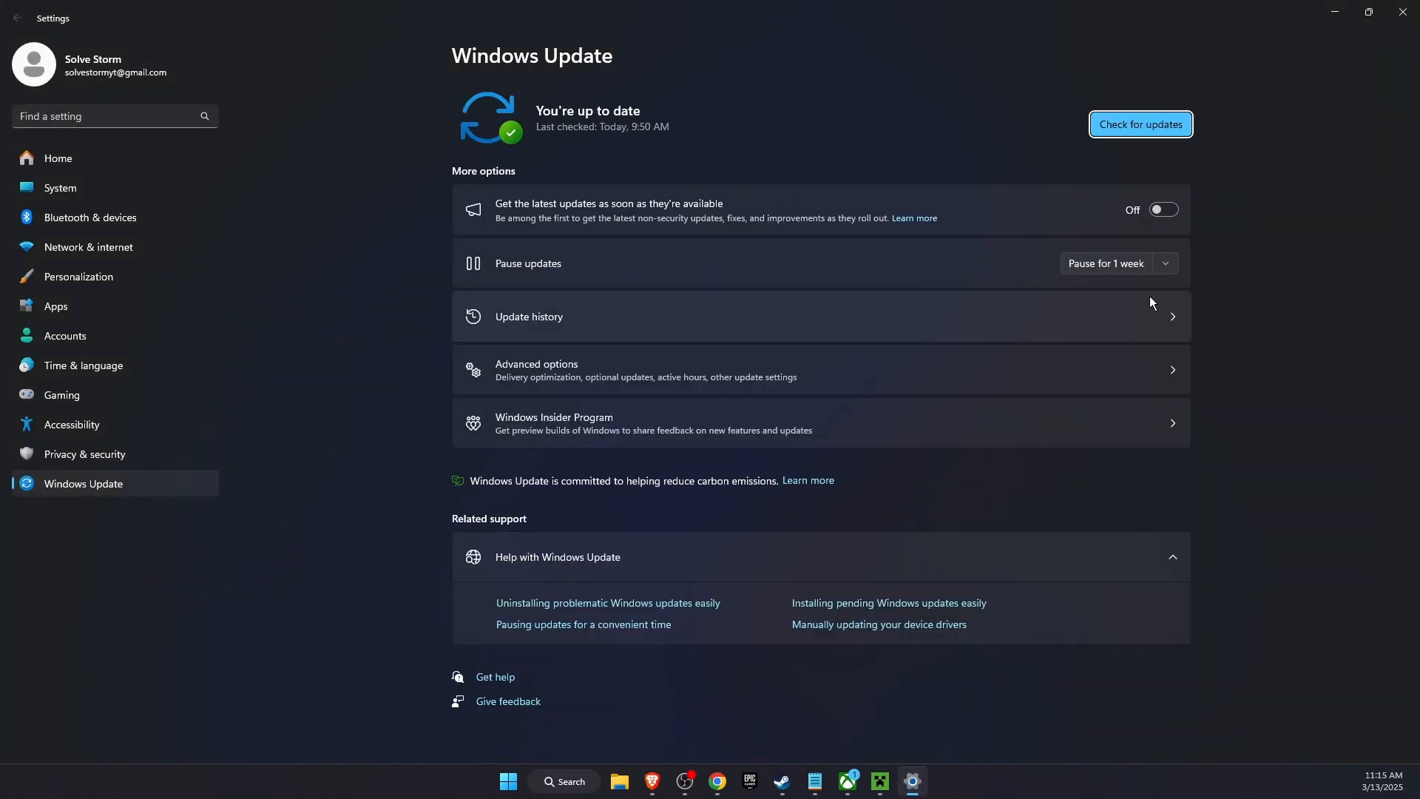
Step: Start a check for new updates in Windows Update
{"action": "left_click", "coordinate": [1140, 124]}
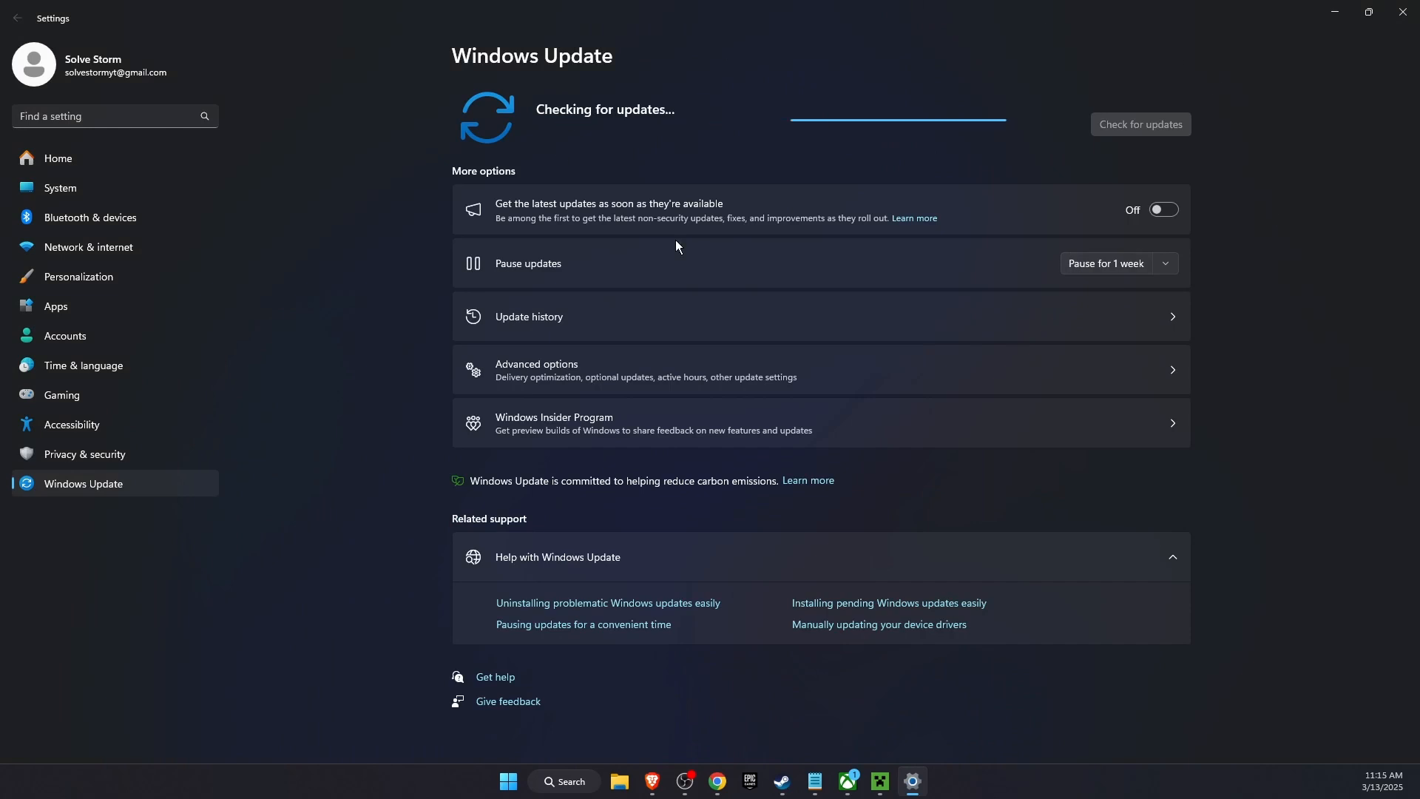
{"action": "mouse_move", "coordinate": [1024, 151]}
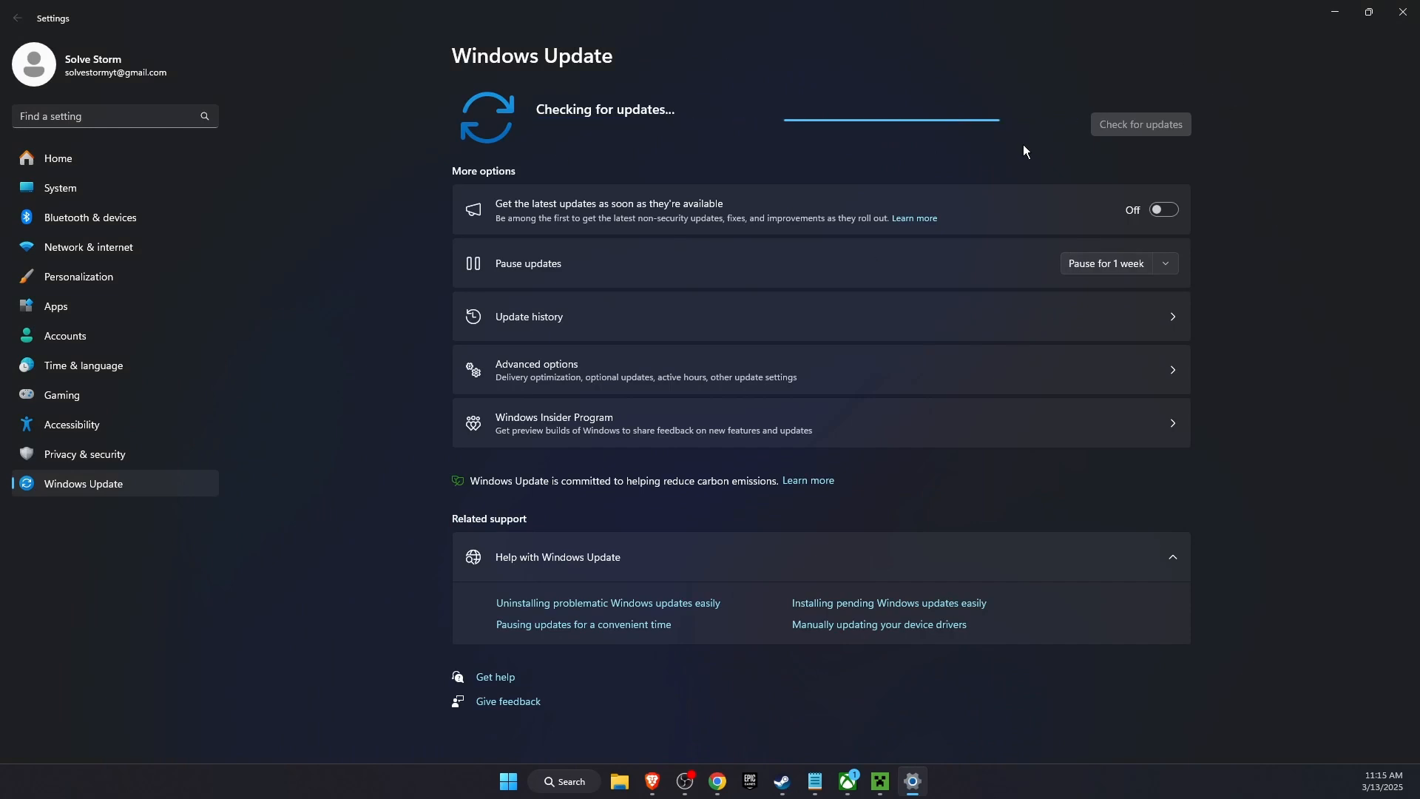
{"action": "mouse_move", "coordinate": [888, 189]}
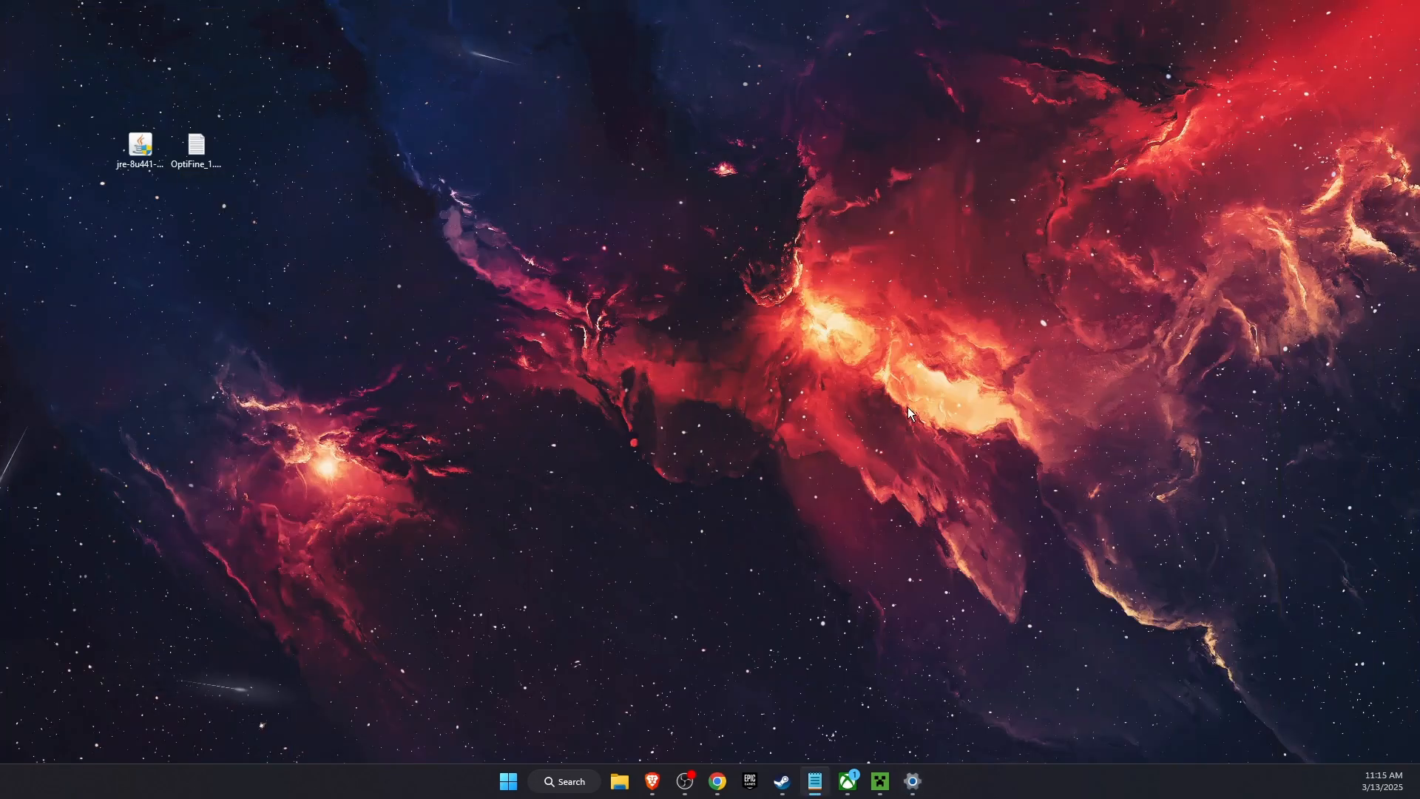
Step: Start the stopped Client License Service (ClipSVC) from its properties so it shows Running
{"action": "left_click", "coordinate": [564, 781]}
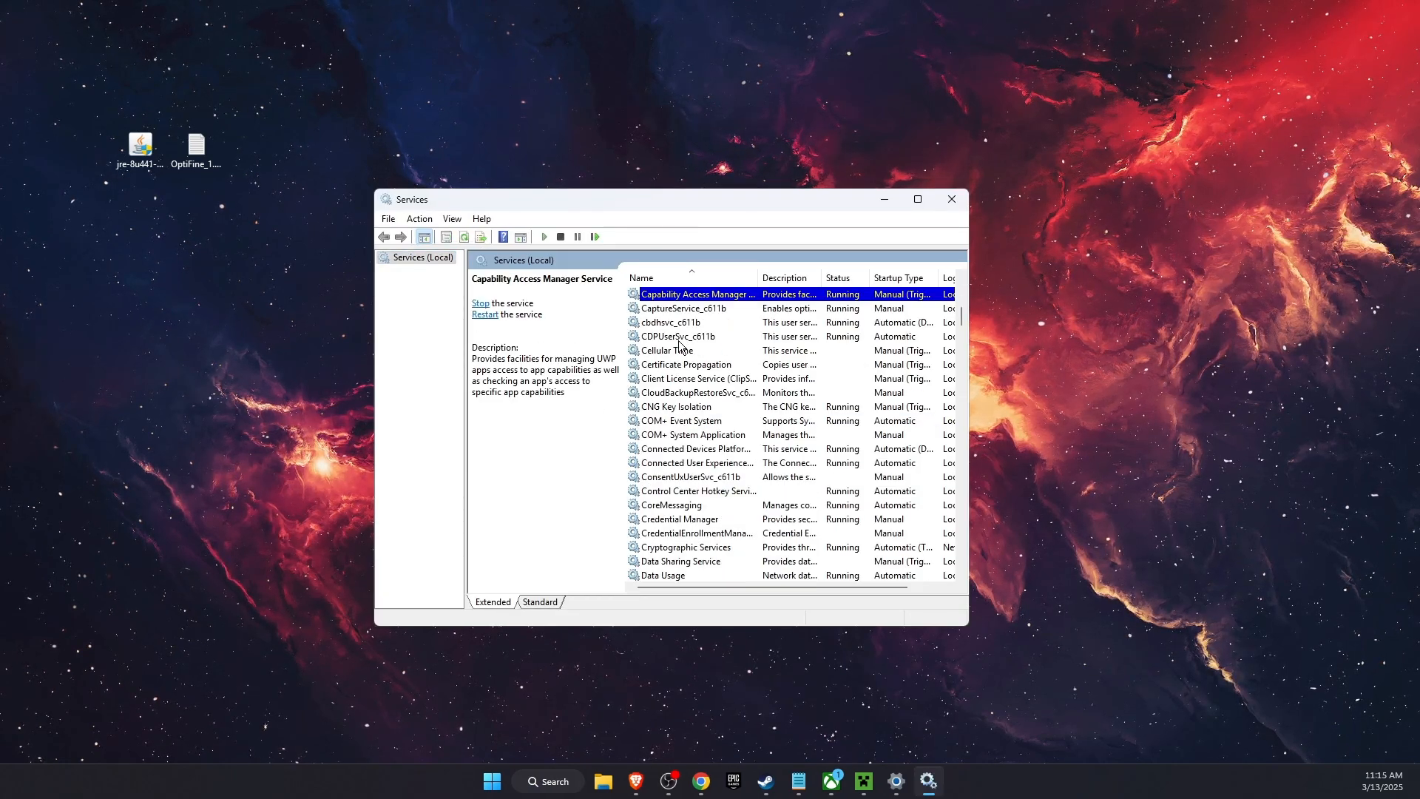
{"action": "scroll", "scroll_direction": "down", "scroll_amount": 3}
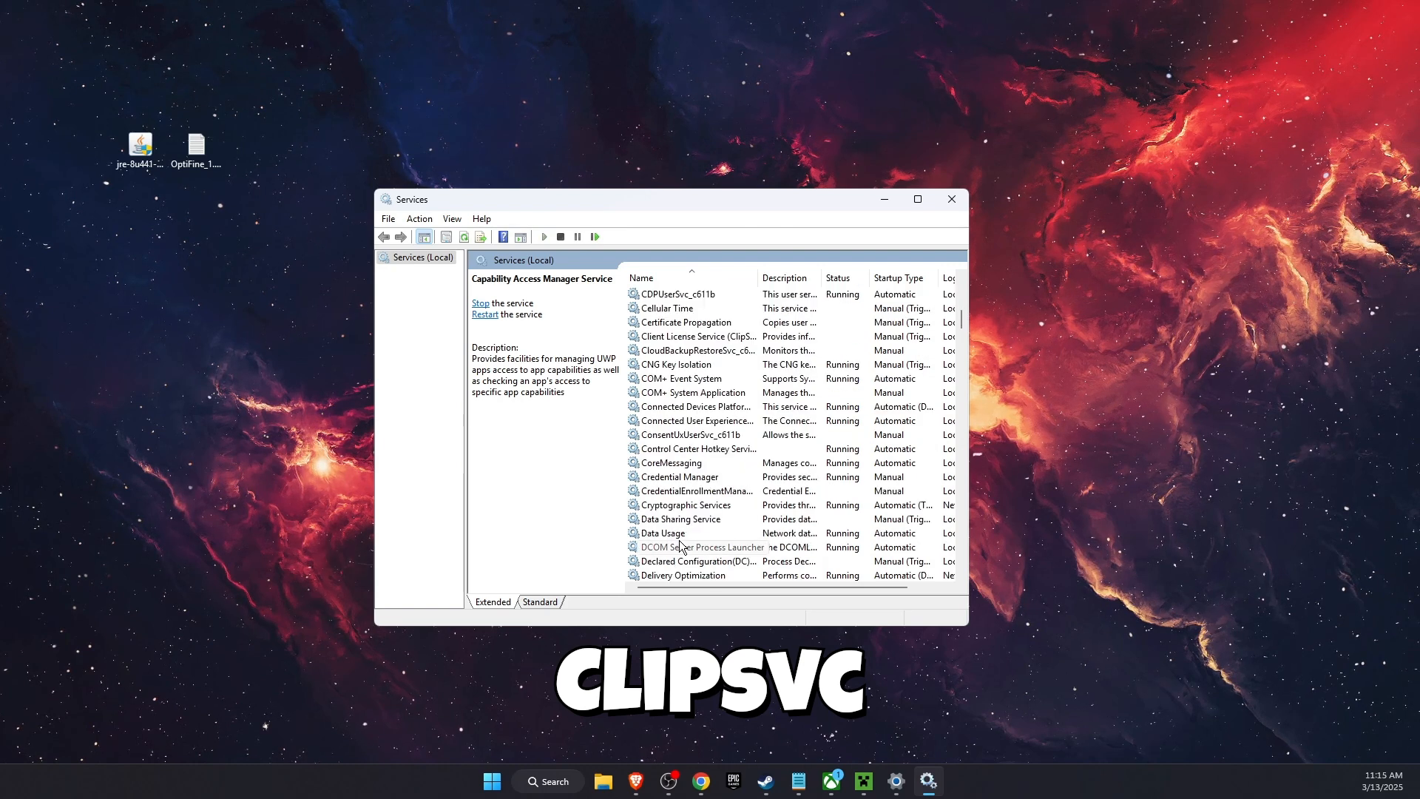
{"action": "mouse_move", "coordinate": [1114, 490]}
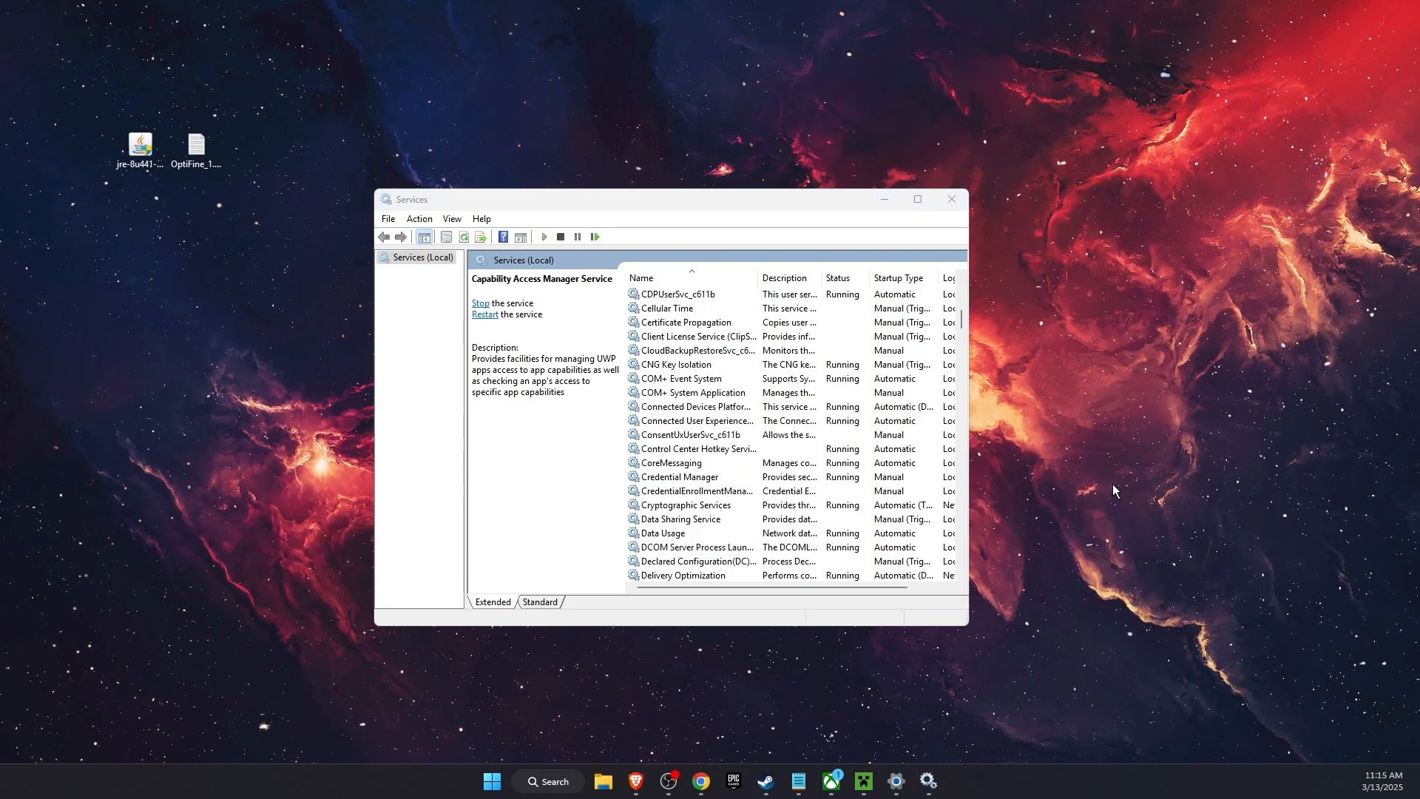
{"action": "left_click", "coordinate": [693, 336]}
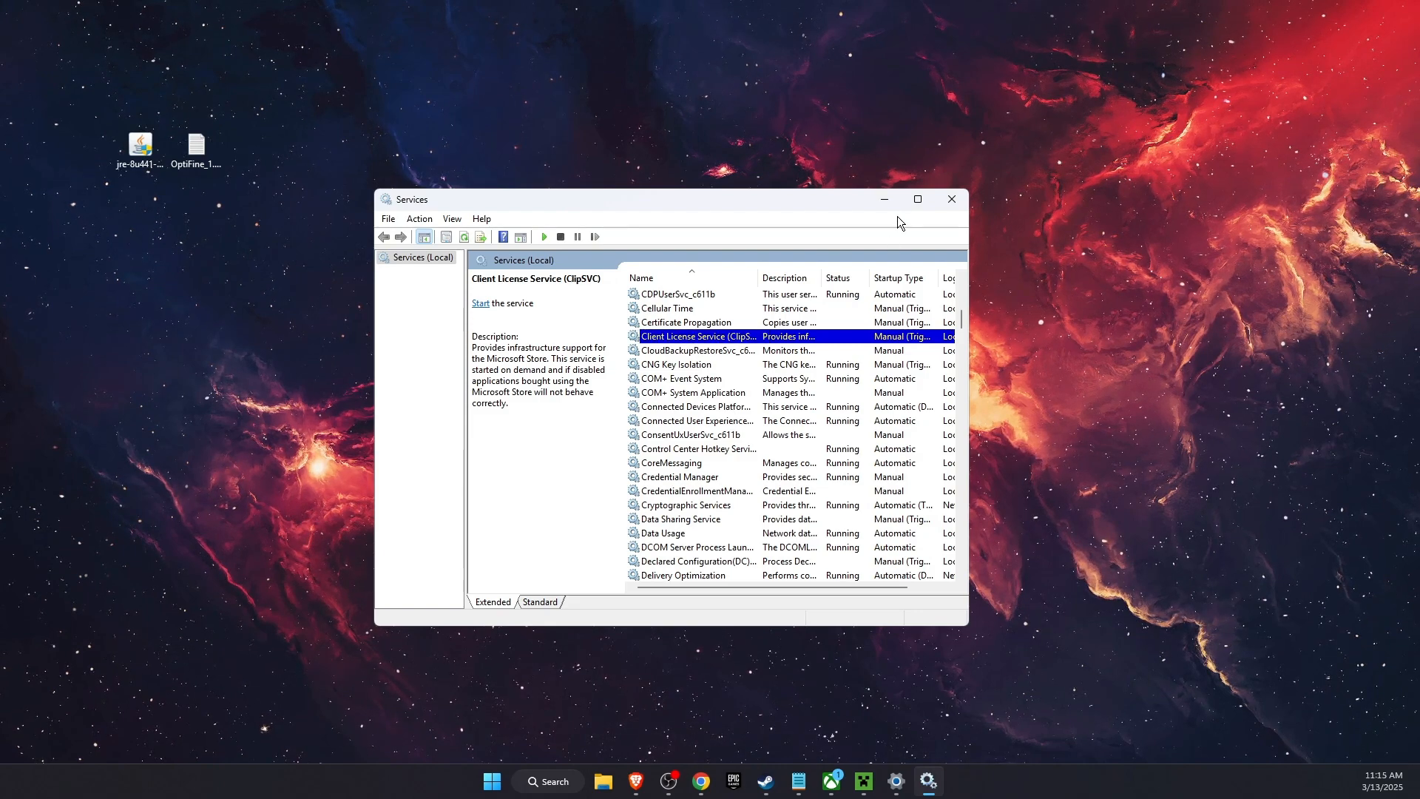
{"action": "left_click", "coordinate": [915, 199]}
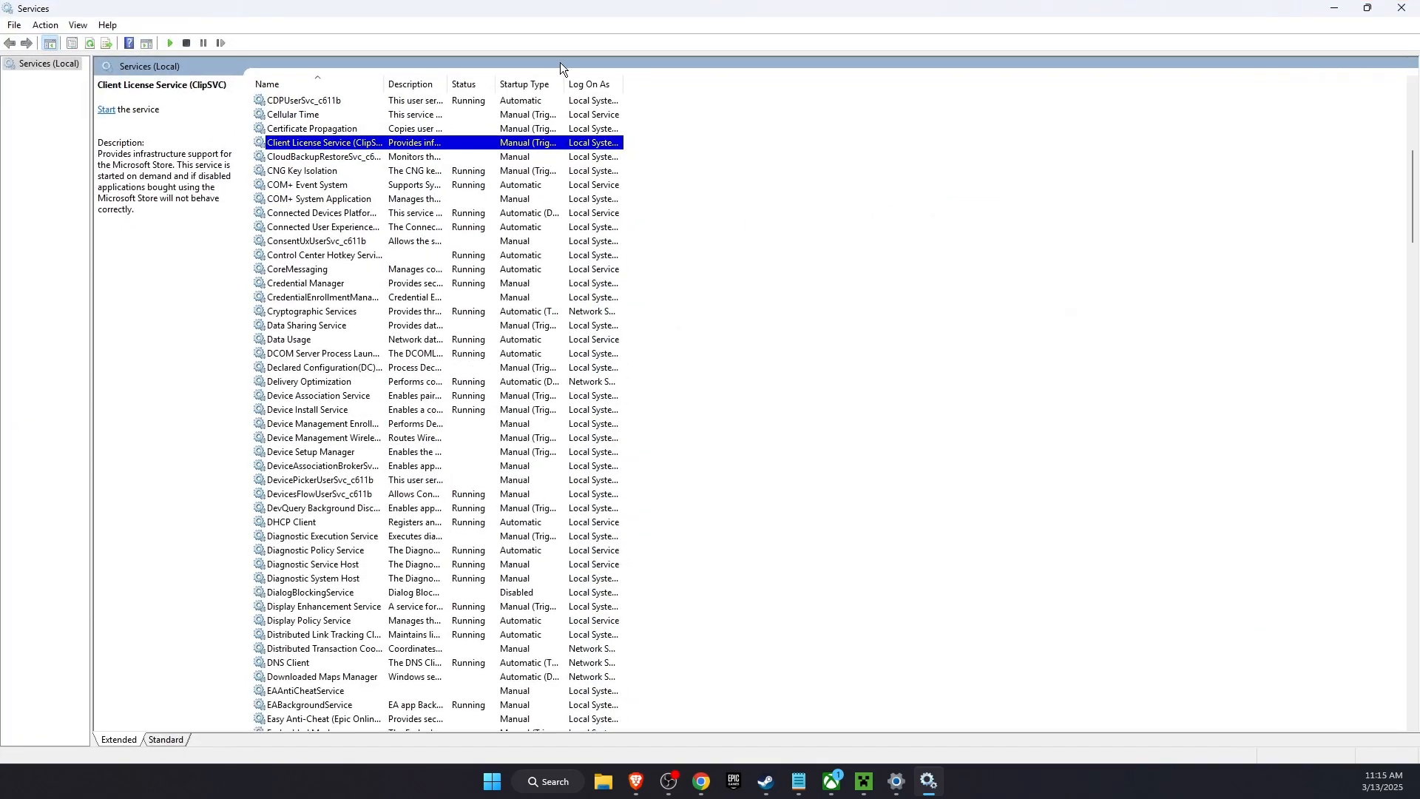
{"action": "double_click", "coordinate": [324, 142]}
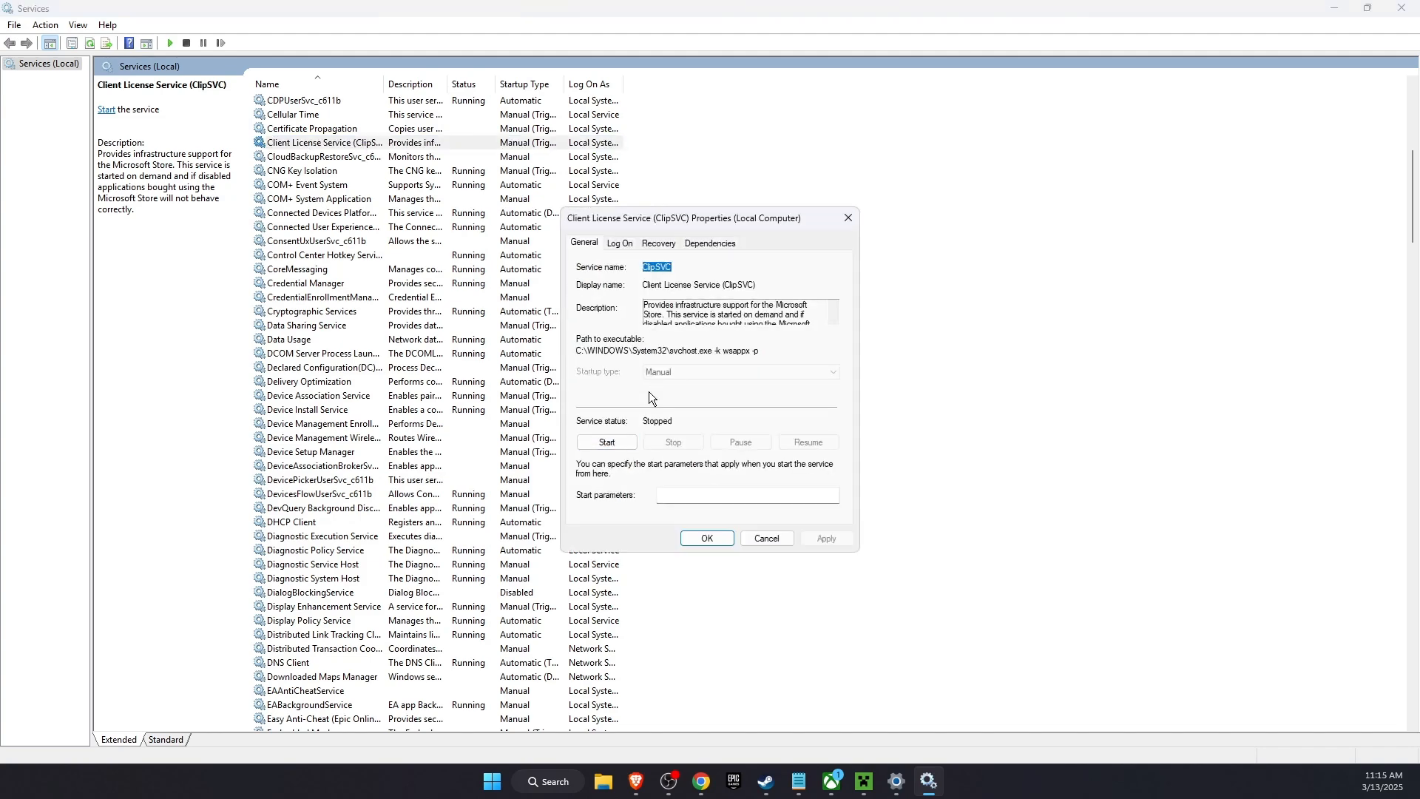
{"action": "left_click", "coordinate": [605, 443]}
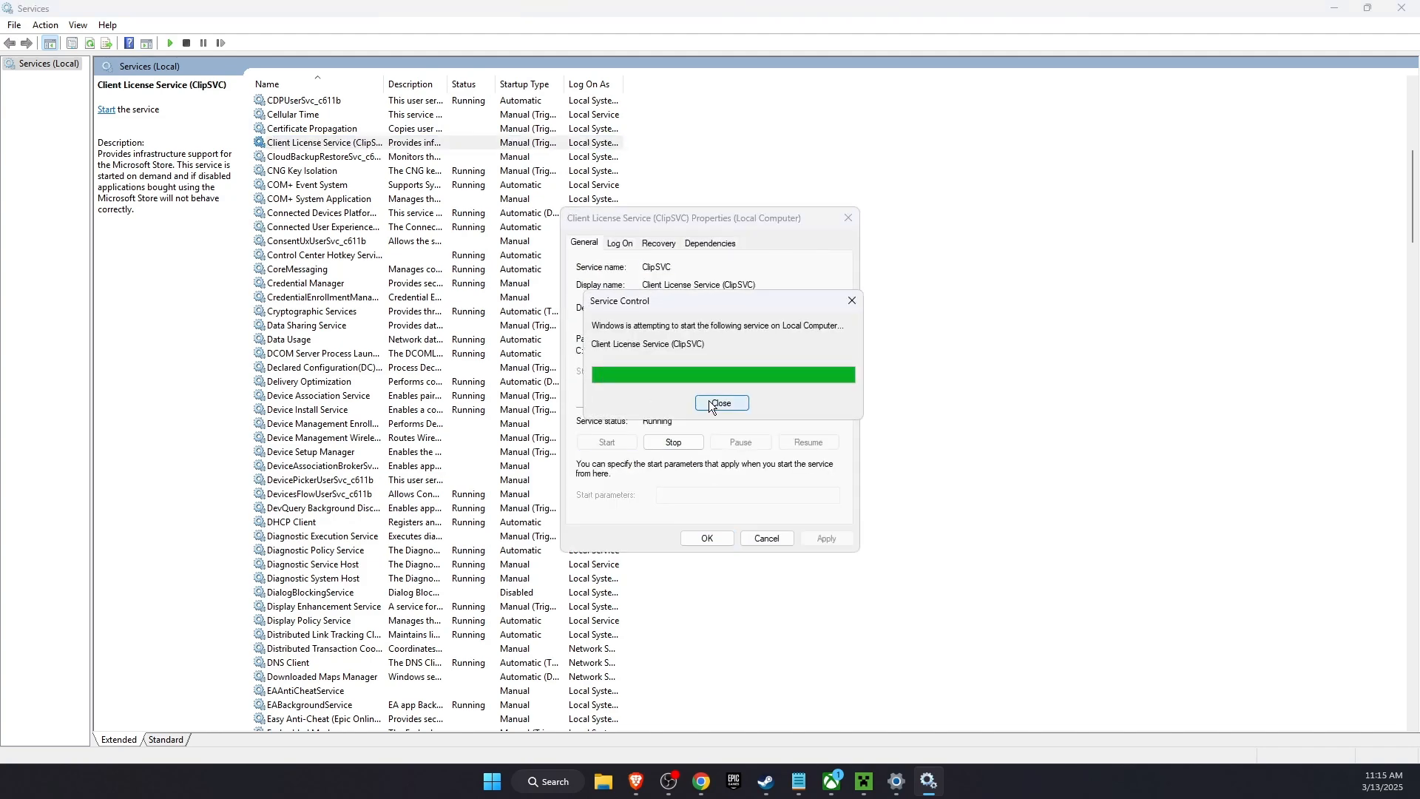
{"action": "left_click", "coordinate": [722, 402]}
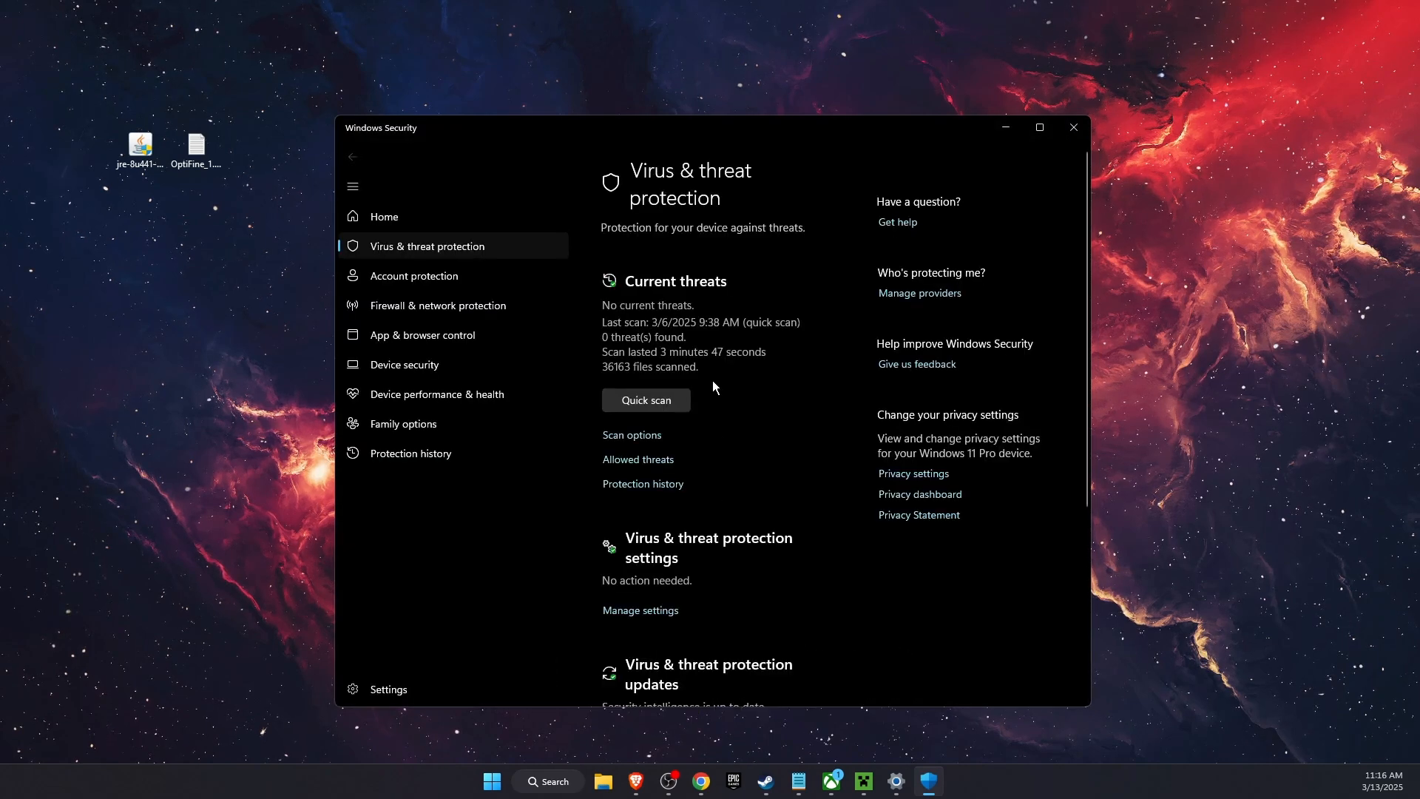
Step: View the Virus & threat protection settings confirming Real-time protection is on
{"action": "left_click", "coordinate": [639, 610]}
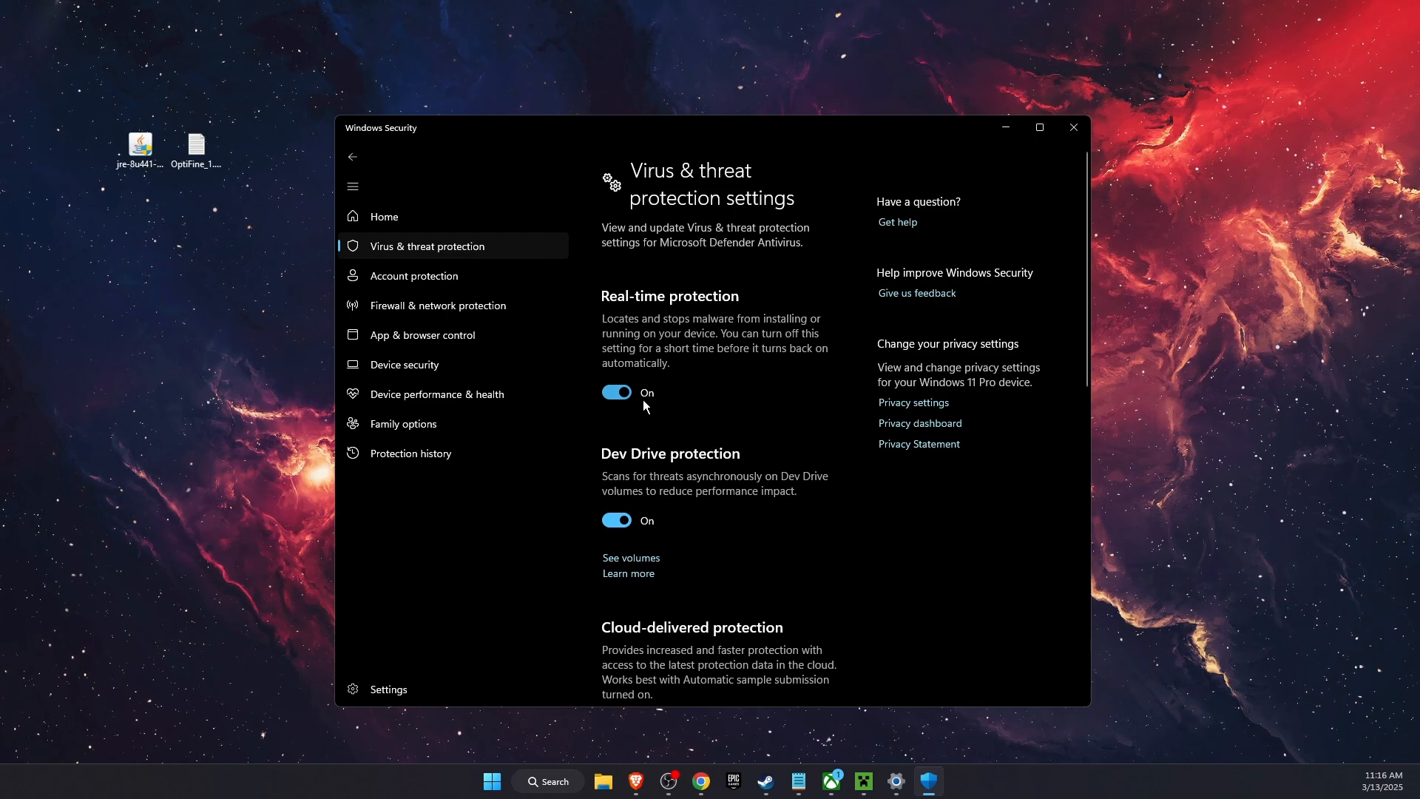
{"action": "mouse_move", "coordinate": [901, 590]}
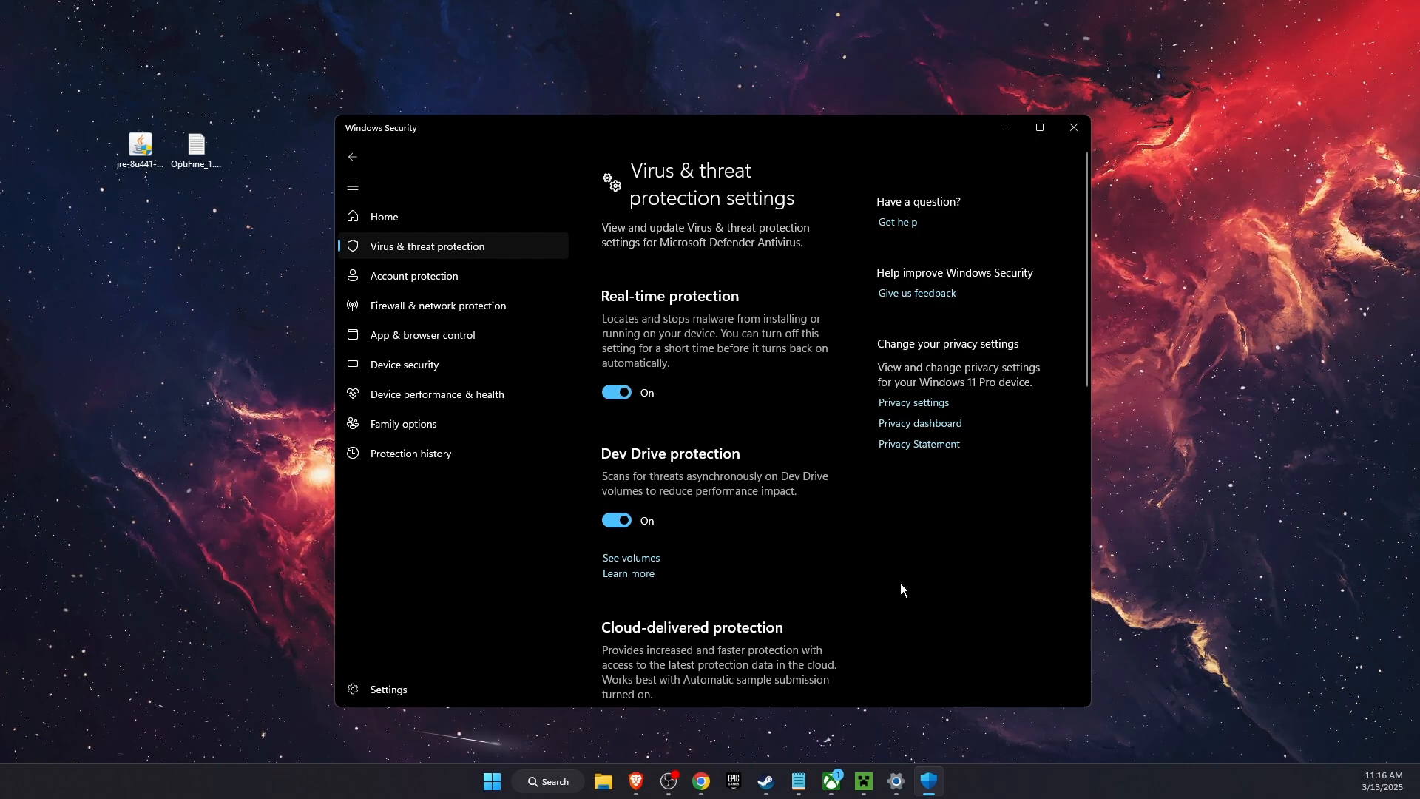
{"action": "left_click", "coordinate": [1073, 127]}
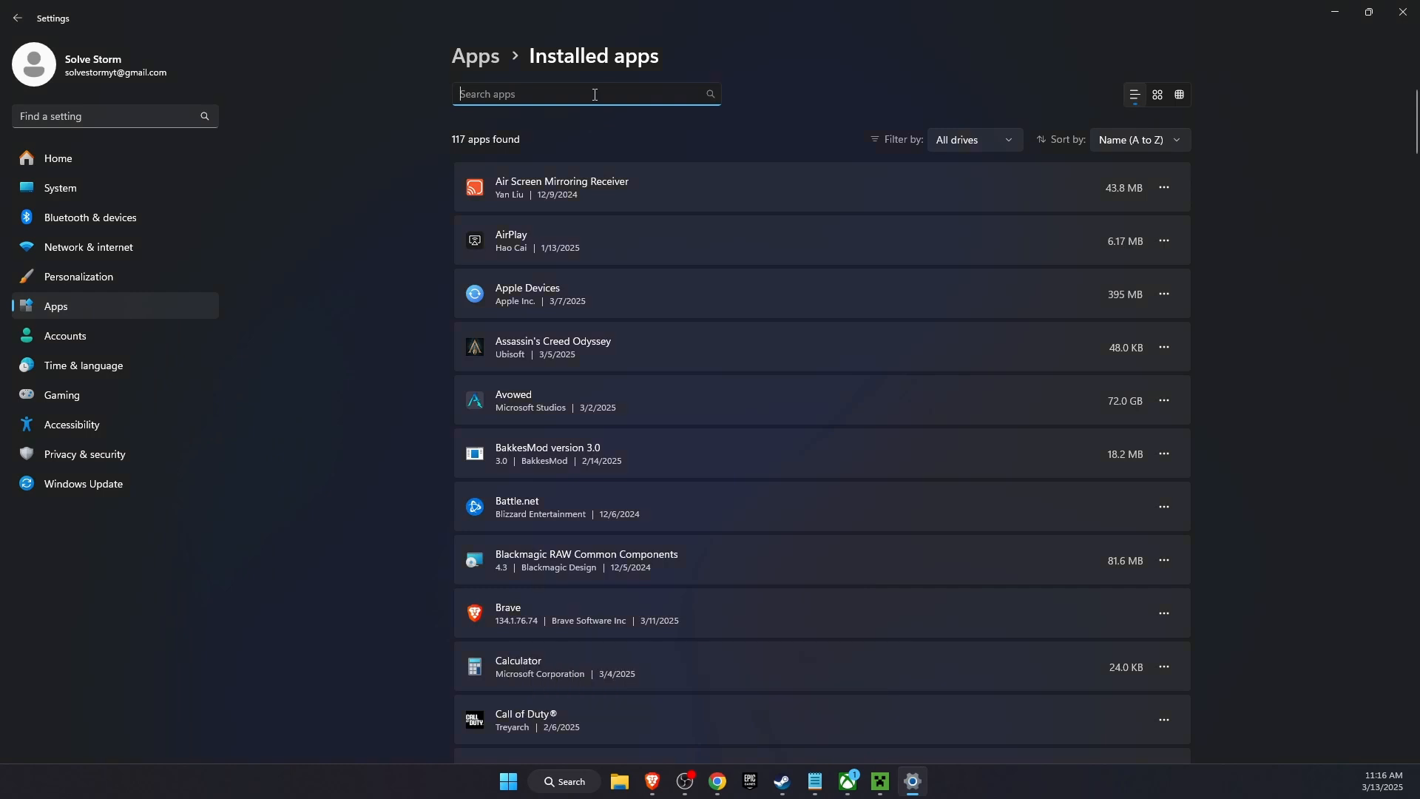
Step: Show the options menu for the Minecraft Launcher entry in Installed apps
{"action": "left_click", "coordinate": [1165, 188]}
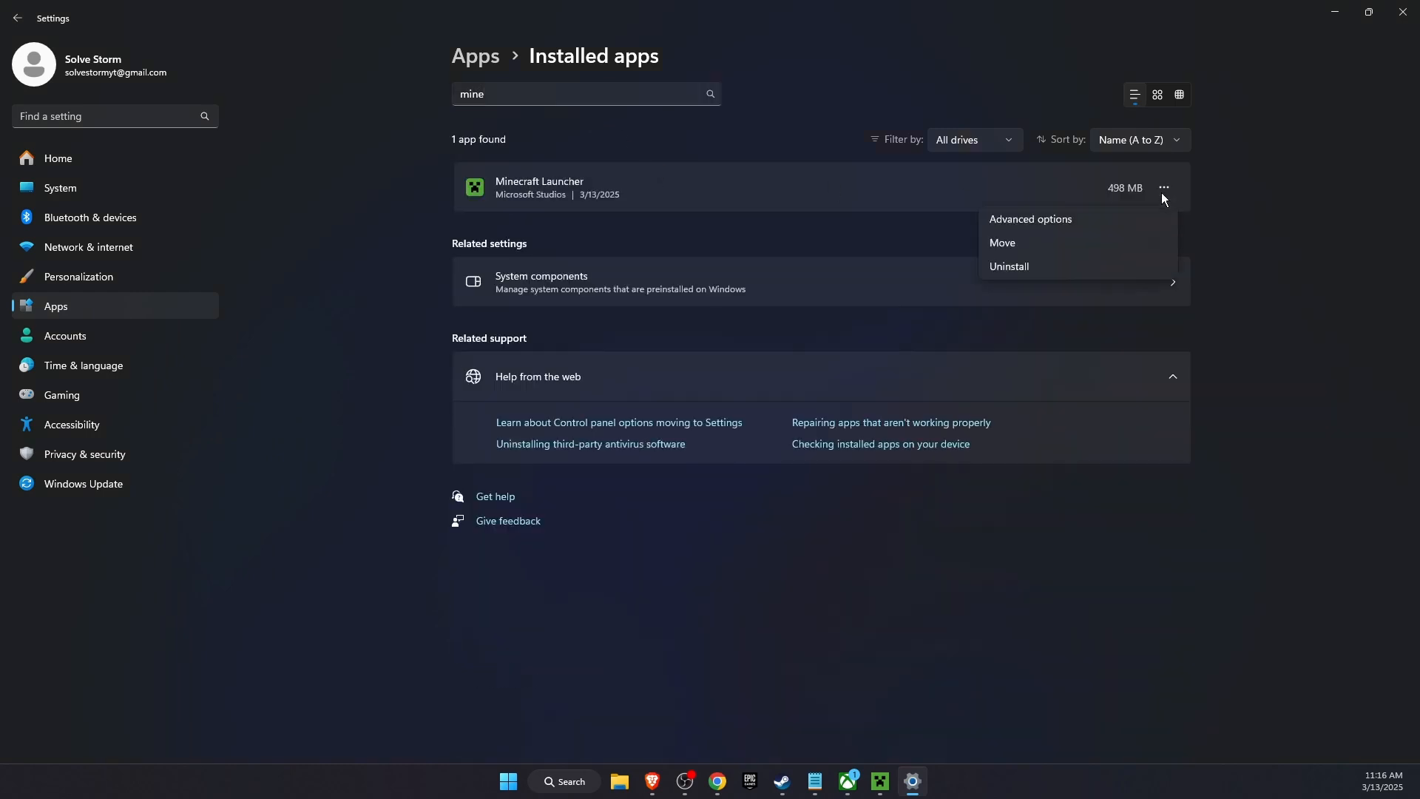
{"action": "mouse_move", "coordinate": [1069, 269]}
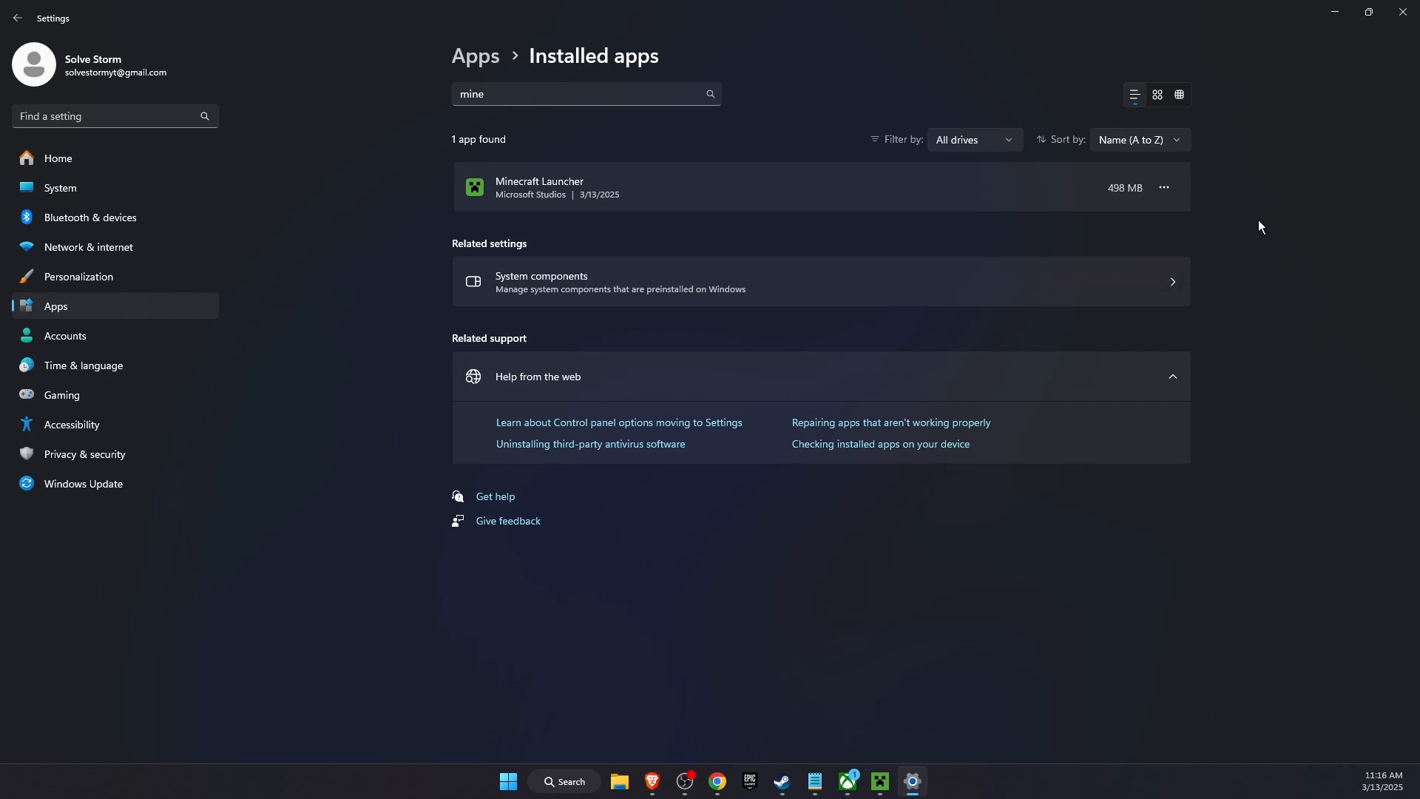
{"action": "mouse_move", "coordinate": [1270, 240]}
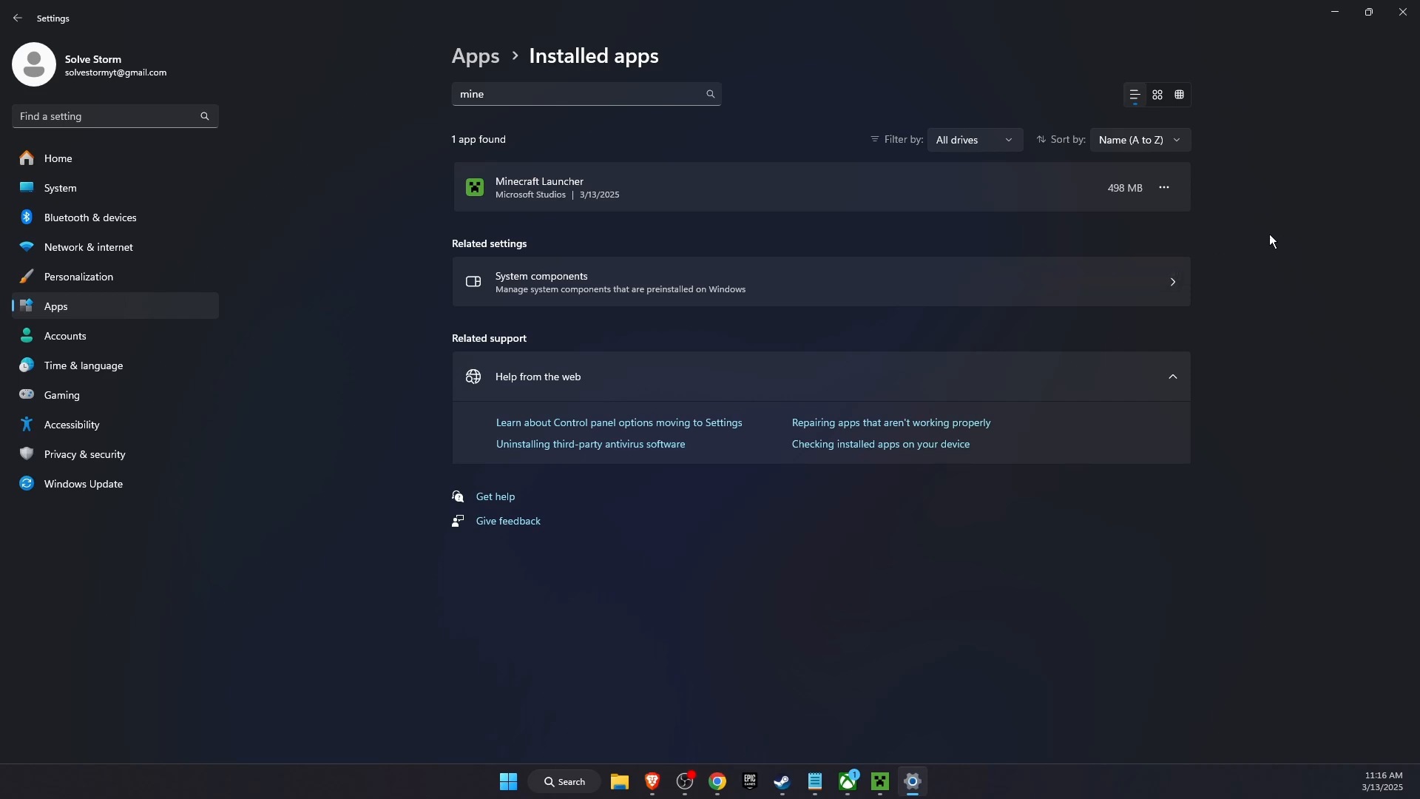